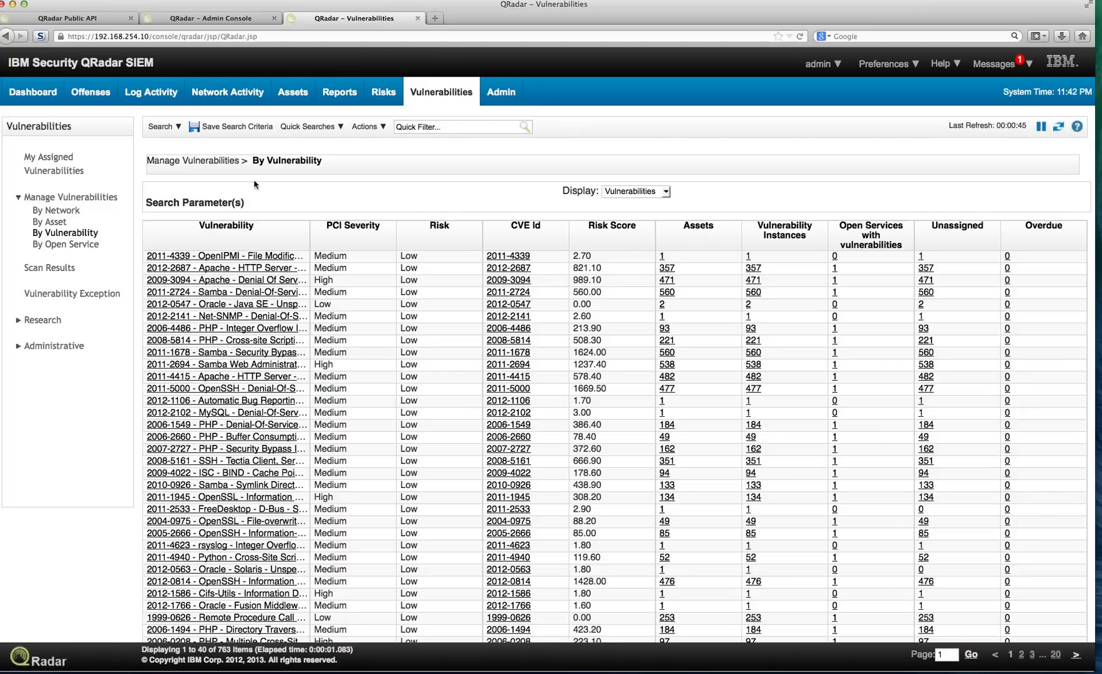
{"action": "mouse_move", "coordinate": [416, 105]}
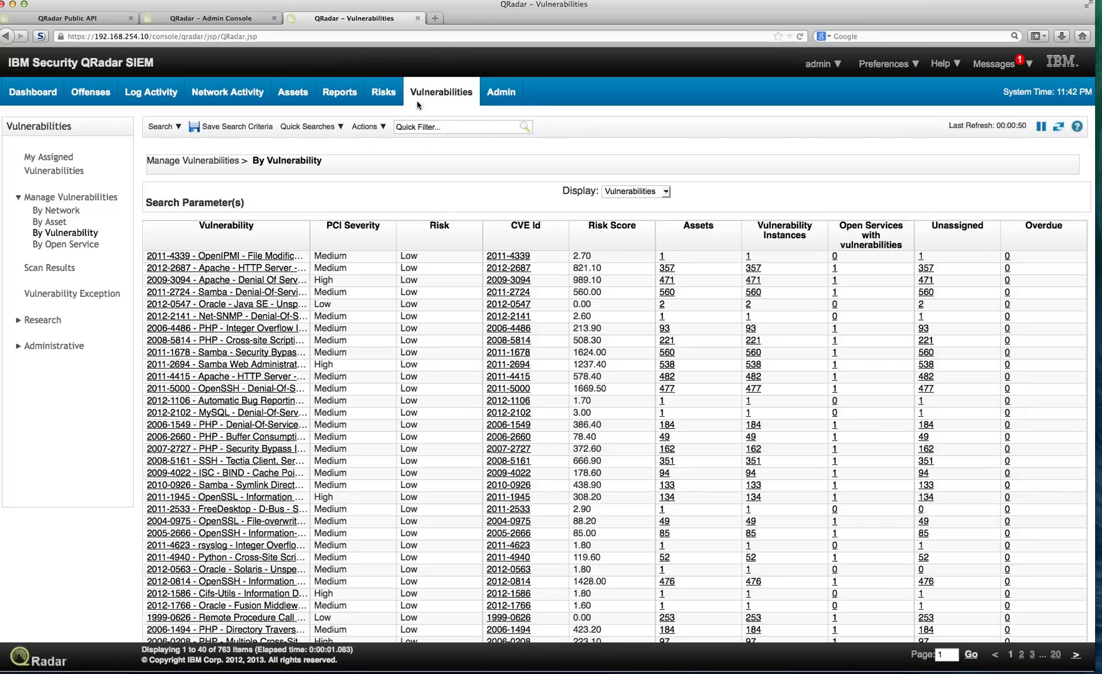
{"action": "mouse_move", "coordinate": [412, 141]}
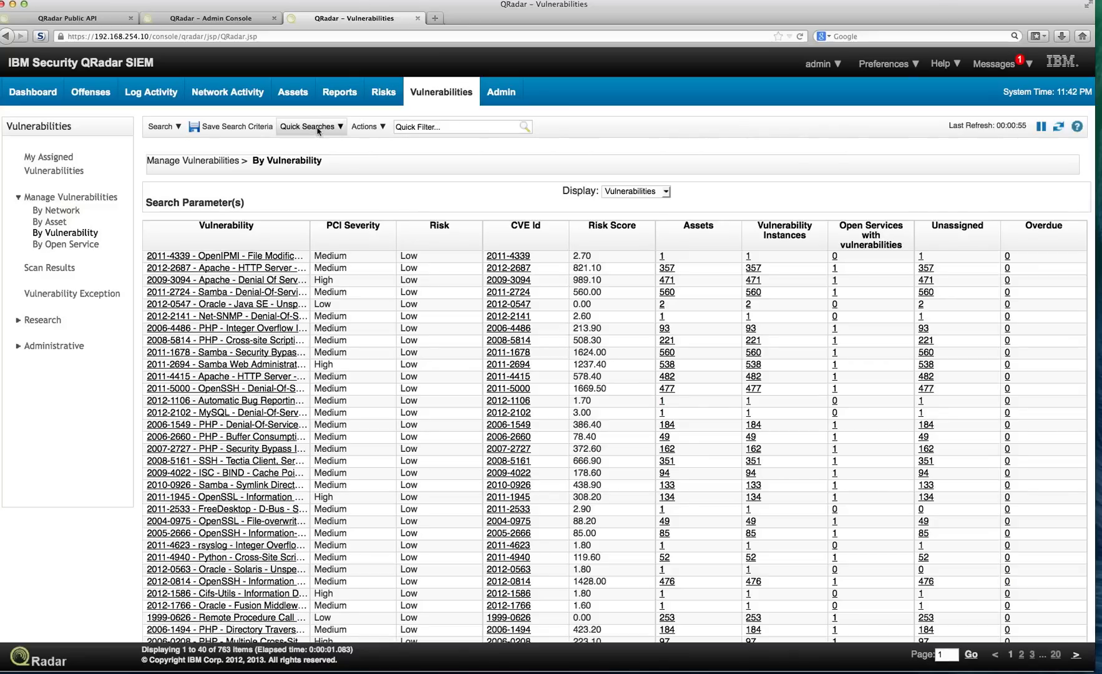
{"action": "mouse_move", "coordinate": [311, 126]}
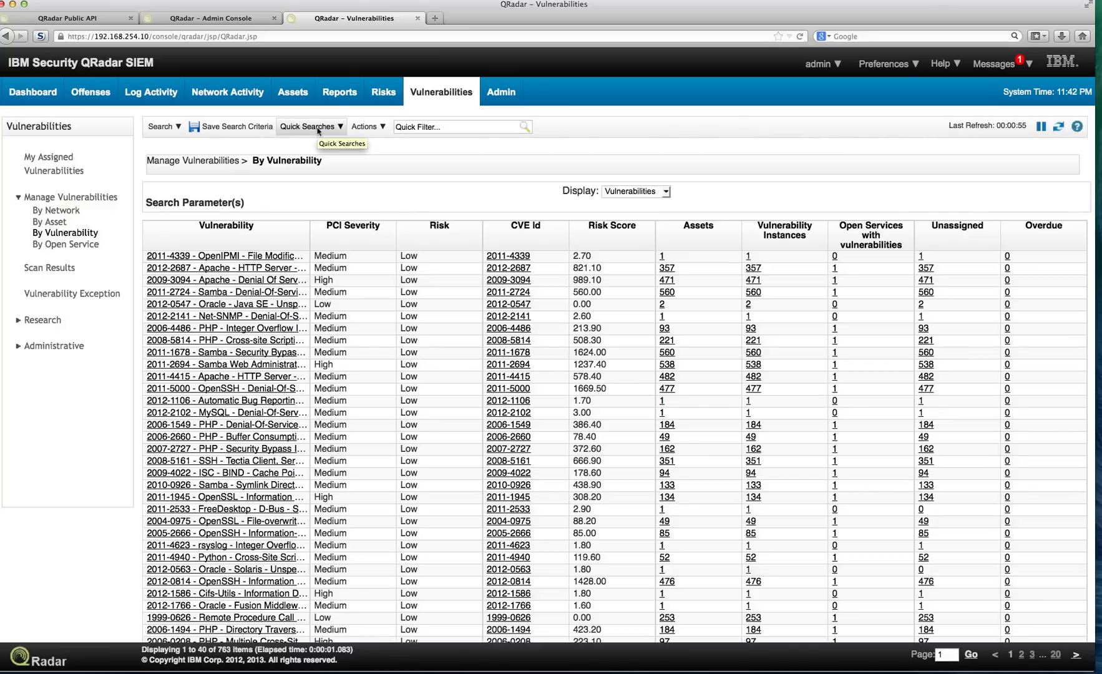
Run the High risk quick search to filter the Vulnerabilities list
{"action": "left_click", "coordinate": [311, 127]}
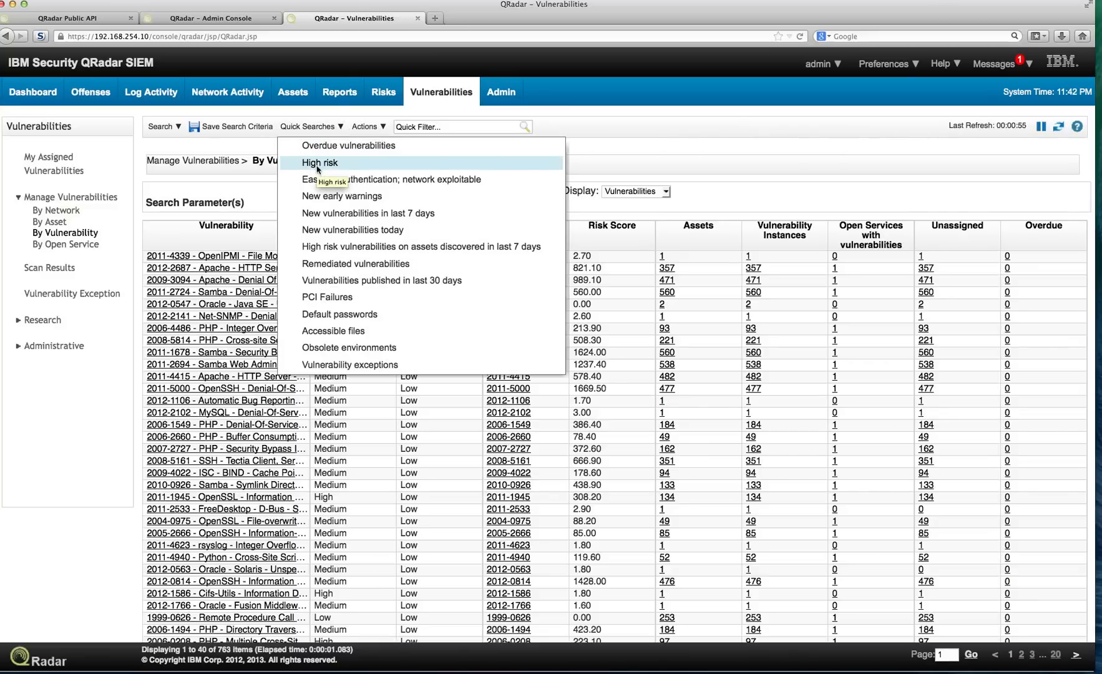
{"action": "left_click", "coordinate": [319, 163]}
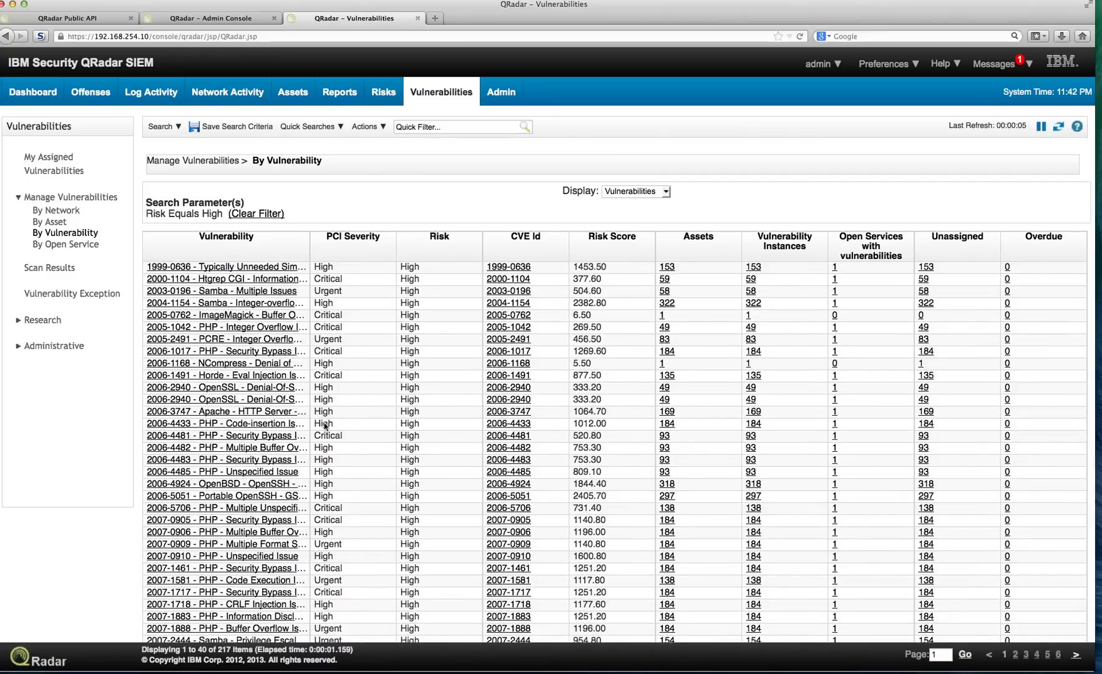
{"action": "mouse_move", "coordinate": [317, 445]}
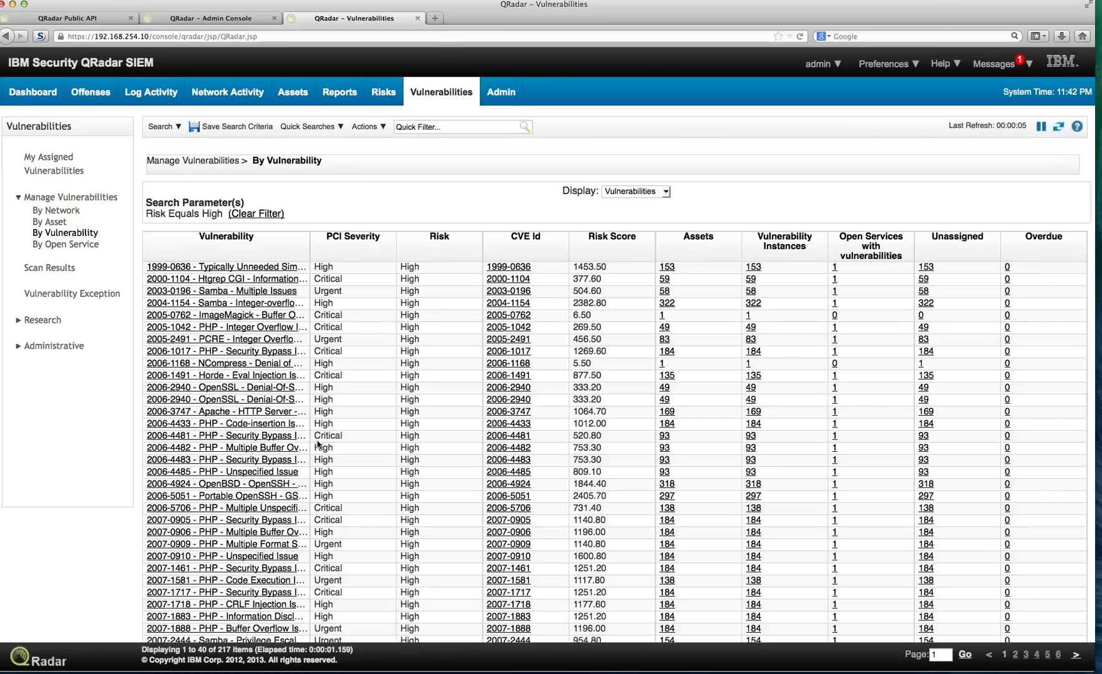
Switch the Display setting from Vulnerabilities to Instances
{"action": "left_click", "coordinate": [663, 191]}
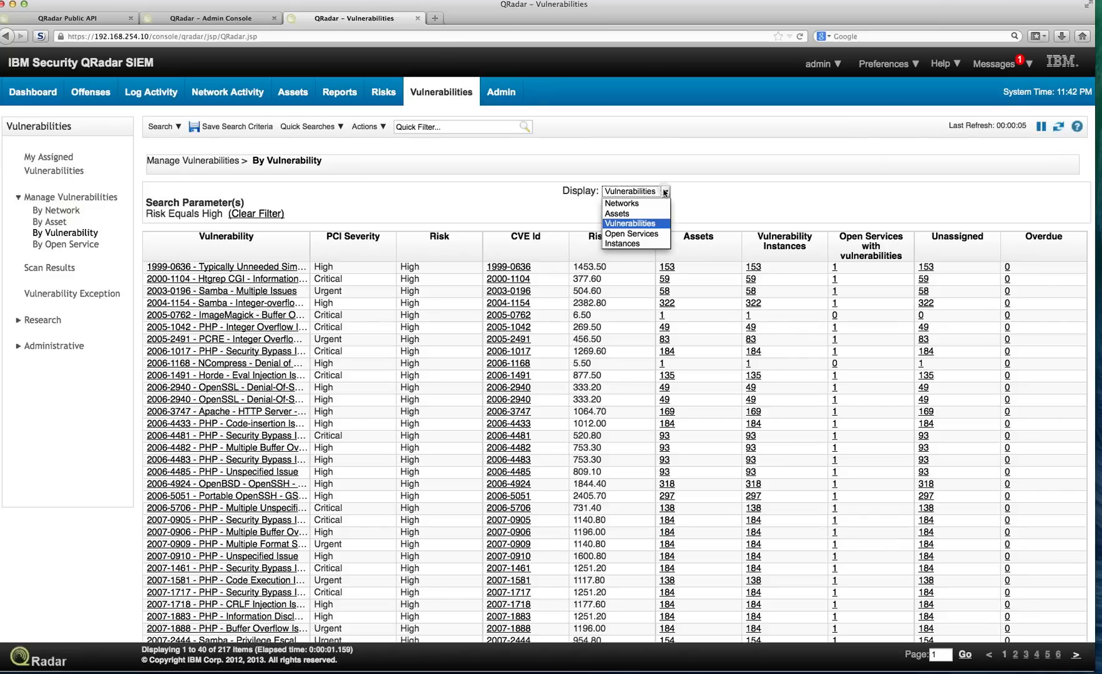
{"action": "left_click", "coordinate": [622, 244]}
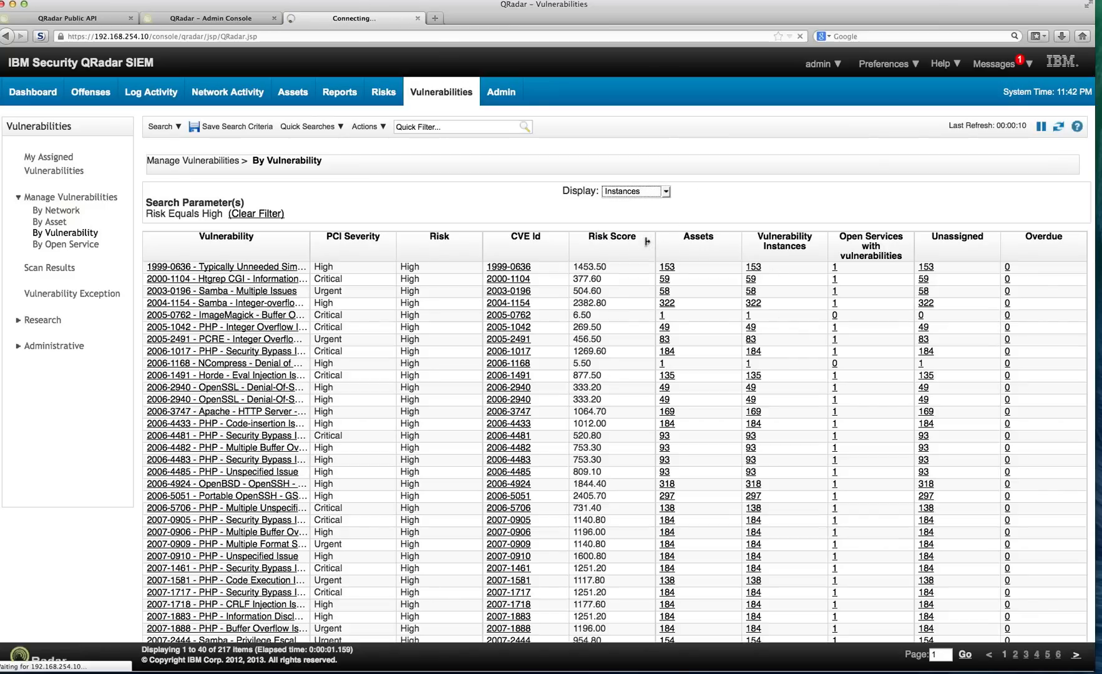
{"action": "mouse_move", "coordinate": [477, 494]}
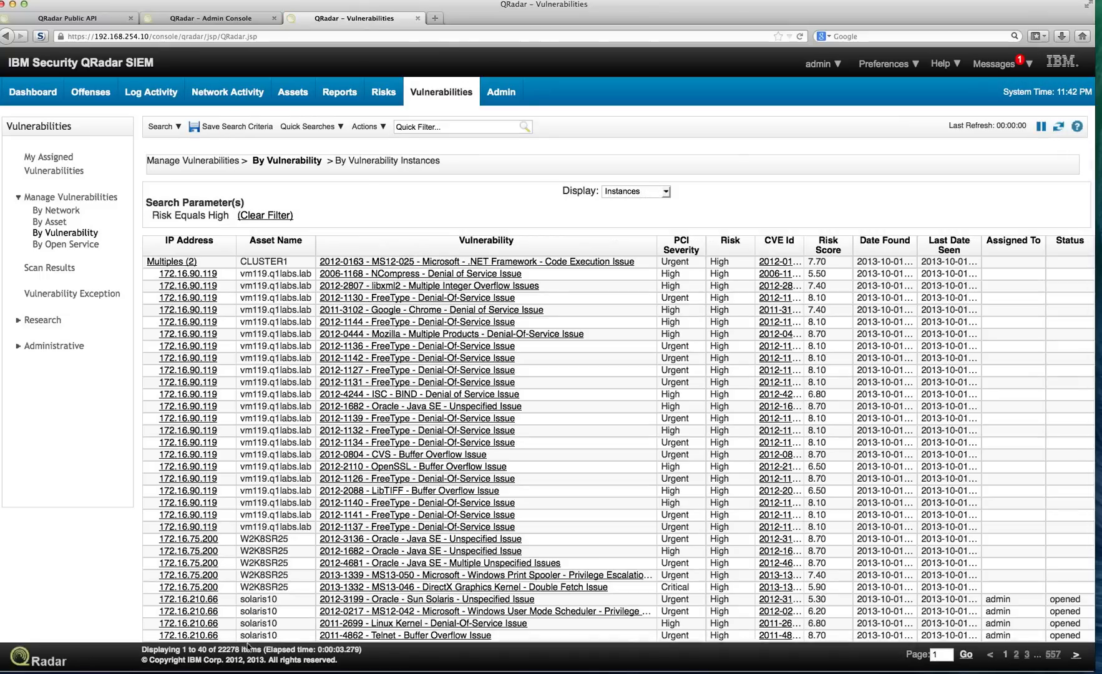
{"action": "mouse_move", "coordinate": [258, 514]}
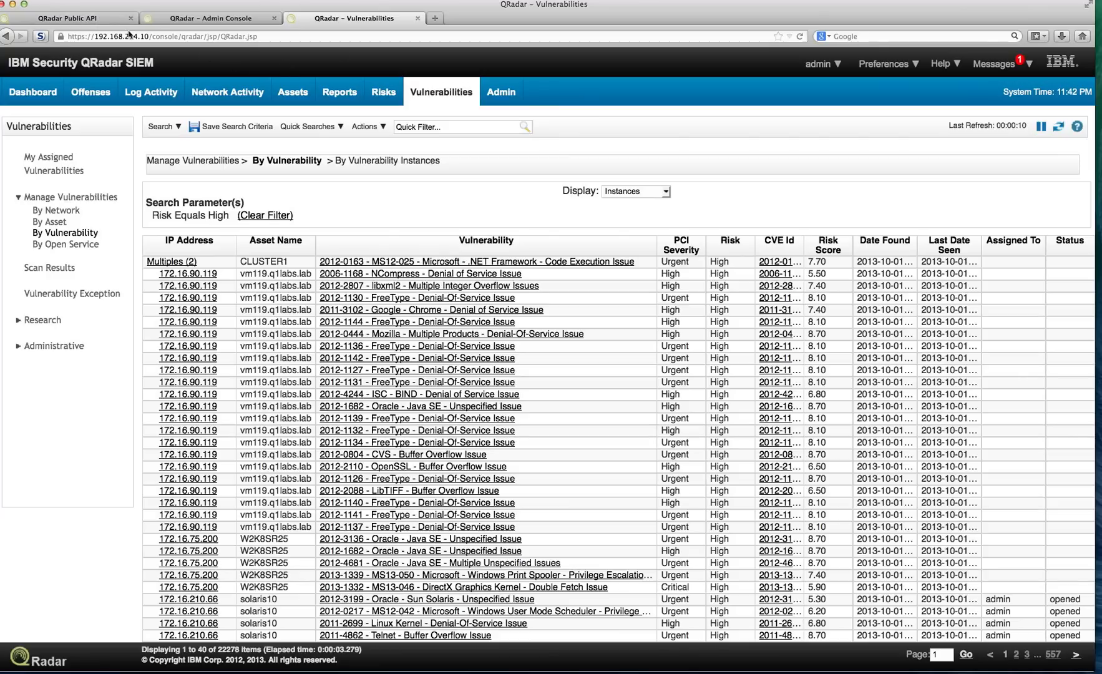
Try out GET /qvm/assets with savedSearchName High Risk and review the 200 response
{"action": "left_click", "coordinate": [69, 18]}
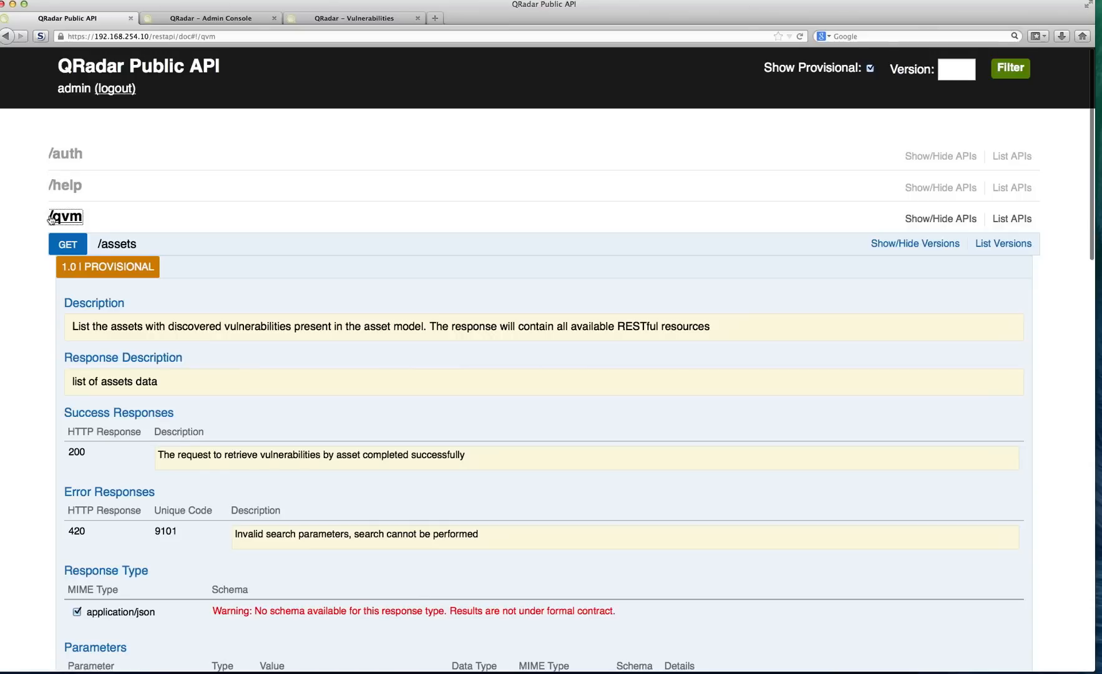
{"action": "mouse_move", "coordinate": [117, 244]}
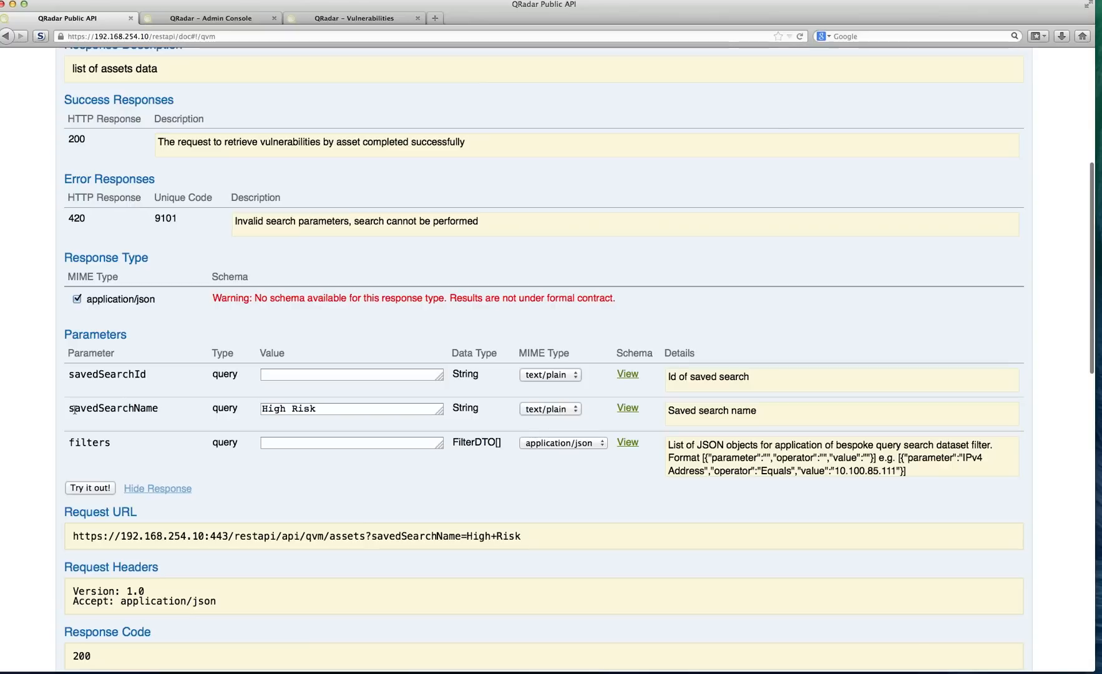
{"action": "mouse_move", "coordinate": [251, 407]}
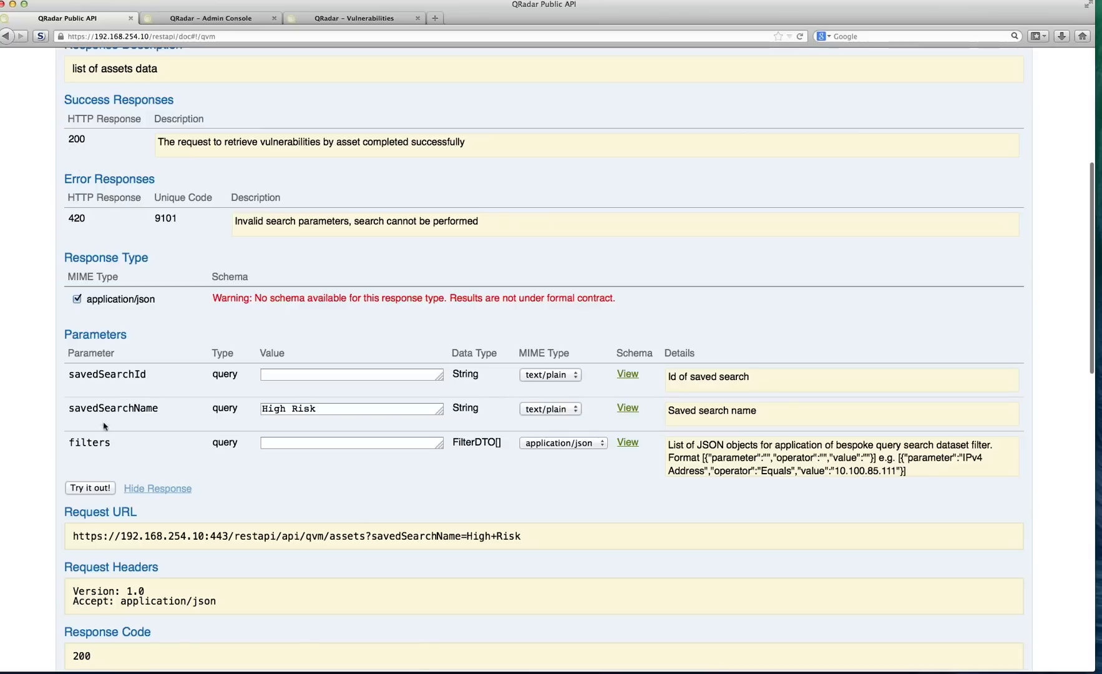
{"action": "mouse_move", "coordinate": [259, 300]}
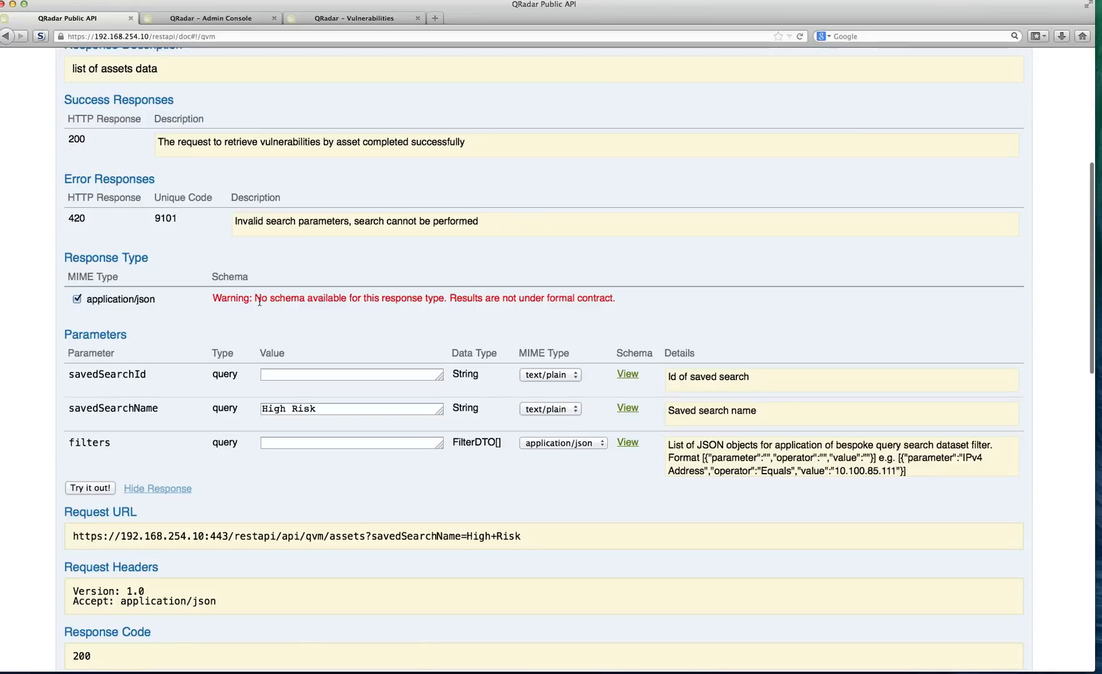
{"action": "mouse_move", "coordinate": [148, 471]}
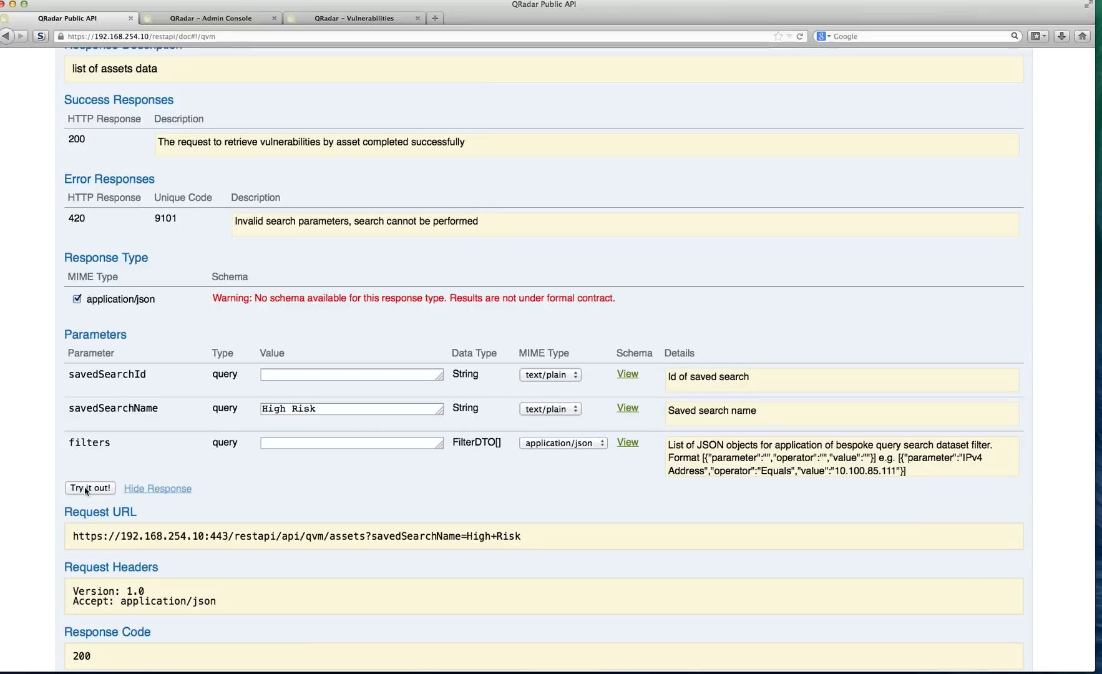
{"action": "left_click", "coordinate": [89, 489]}
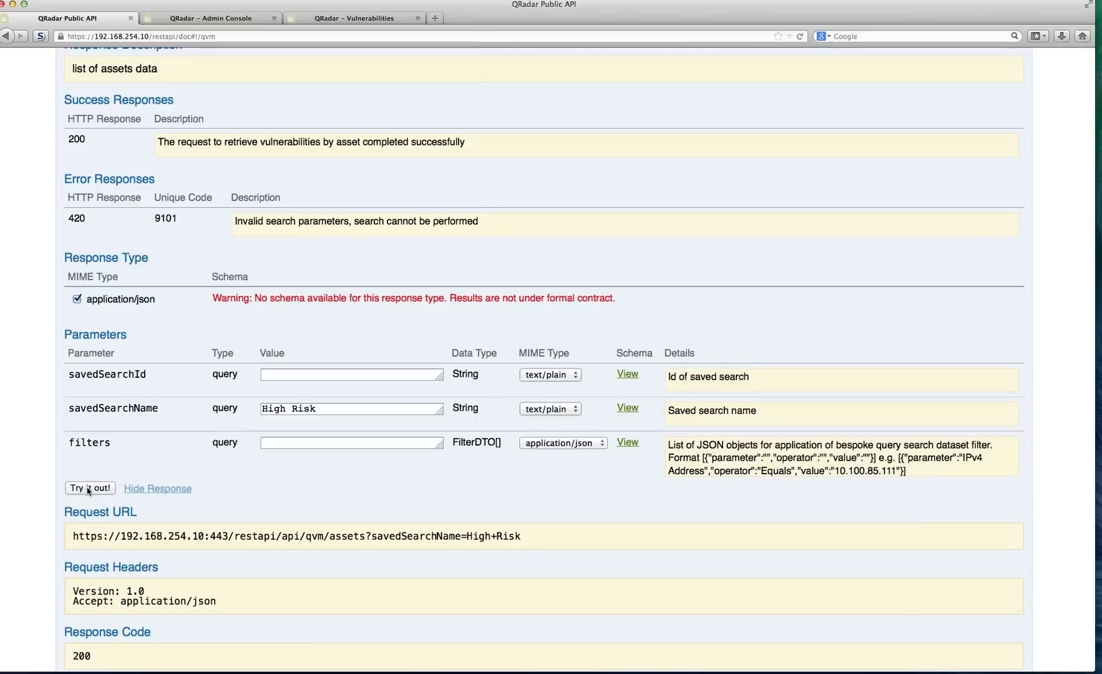
{"action": "scroll", "scroll_direction": "down", "scroll_amount": 3}
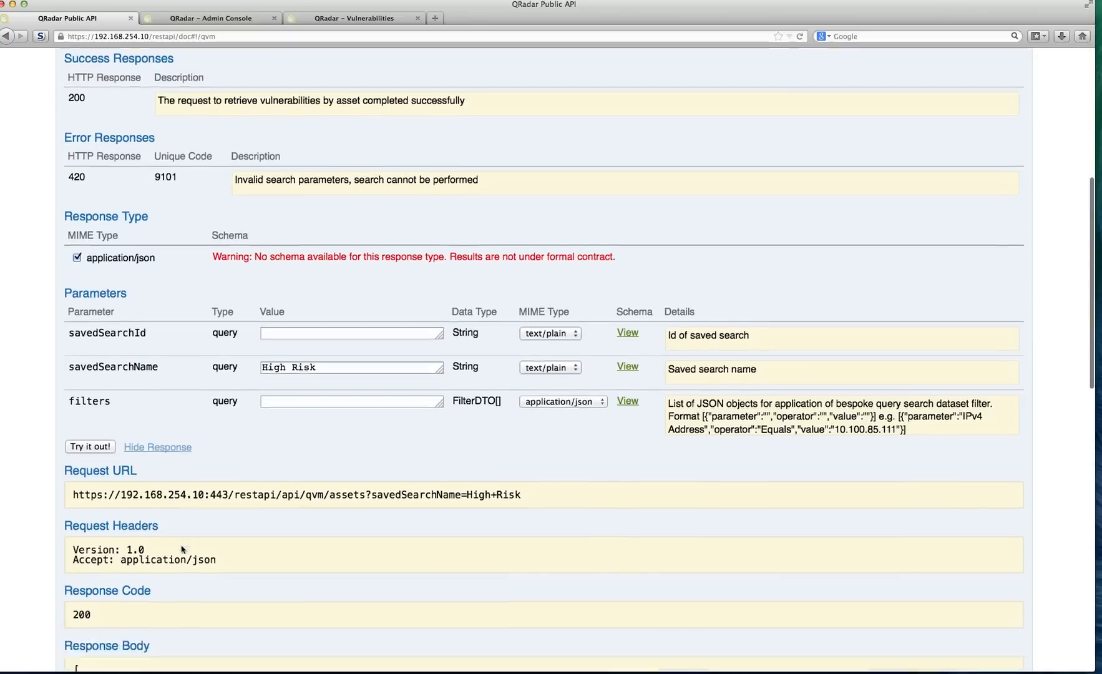
{"action": "scroll", "scroll_direction": "down", "scroll_amount": 3}
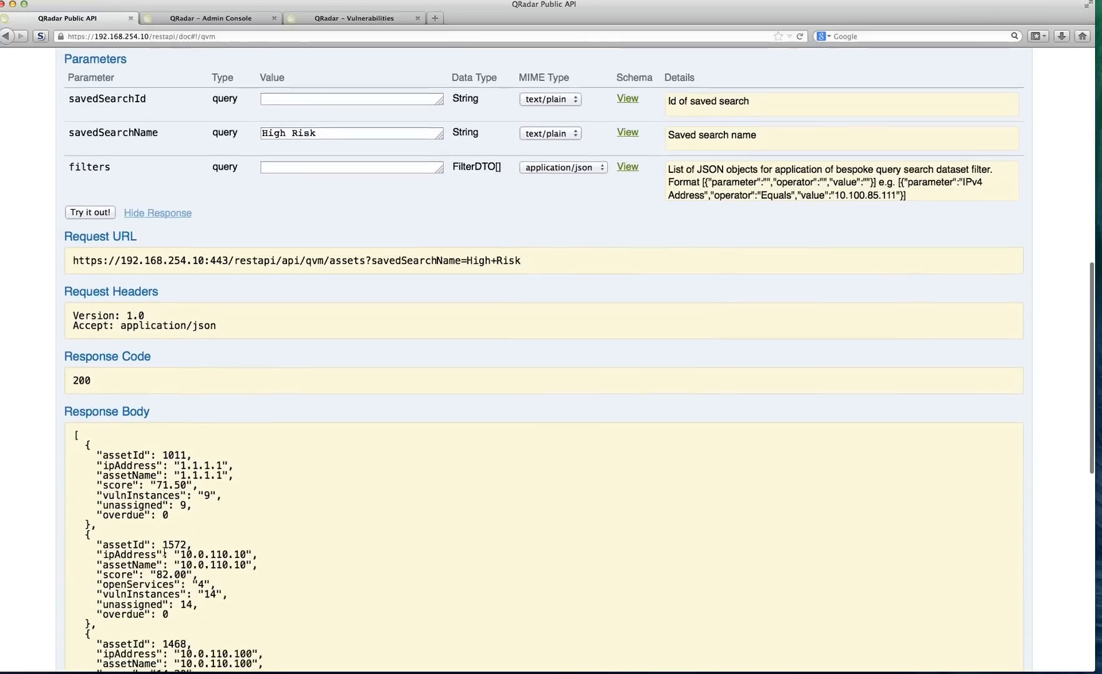
{"action": "scroll", "scroll_direction": "down", "scroll_amount": 3}
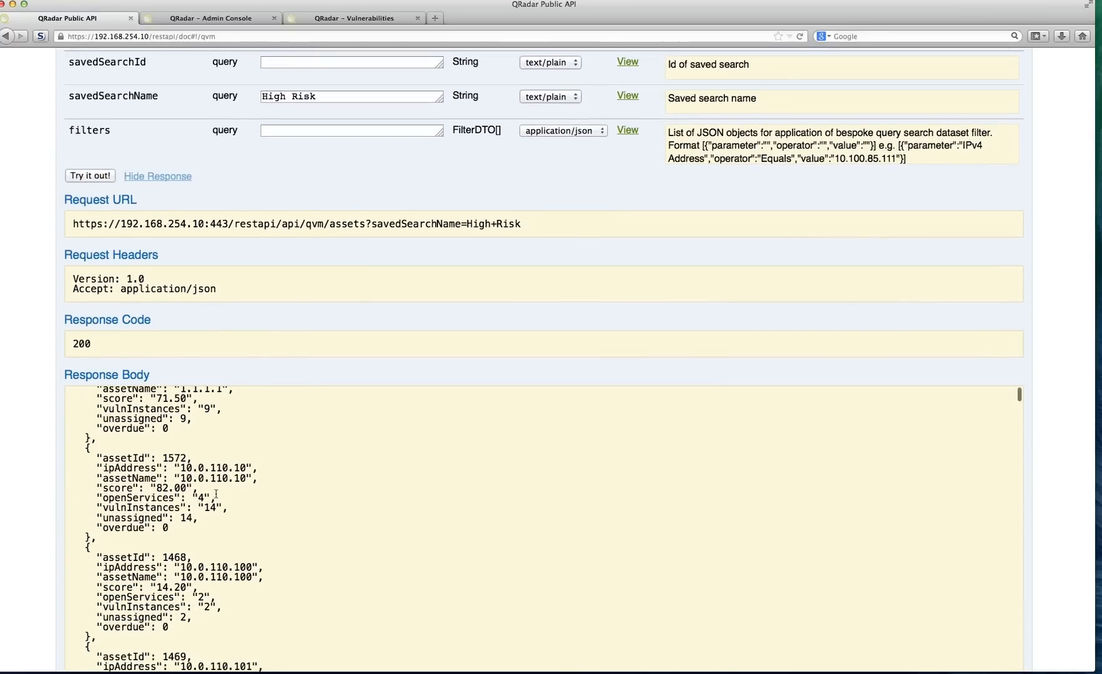
{"action": "scroll", "scroll_direction": "down", "scroll_amount": 3}
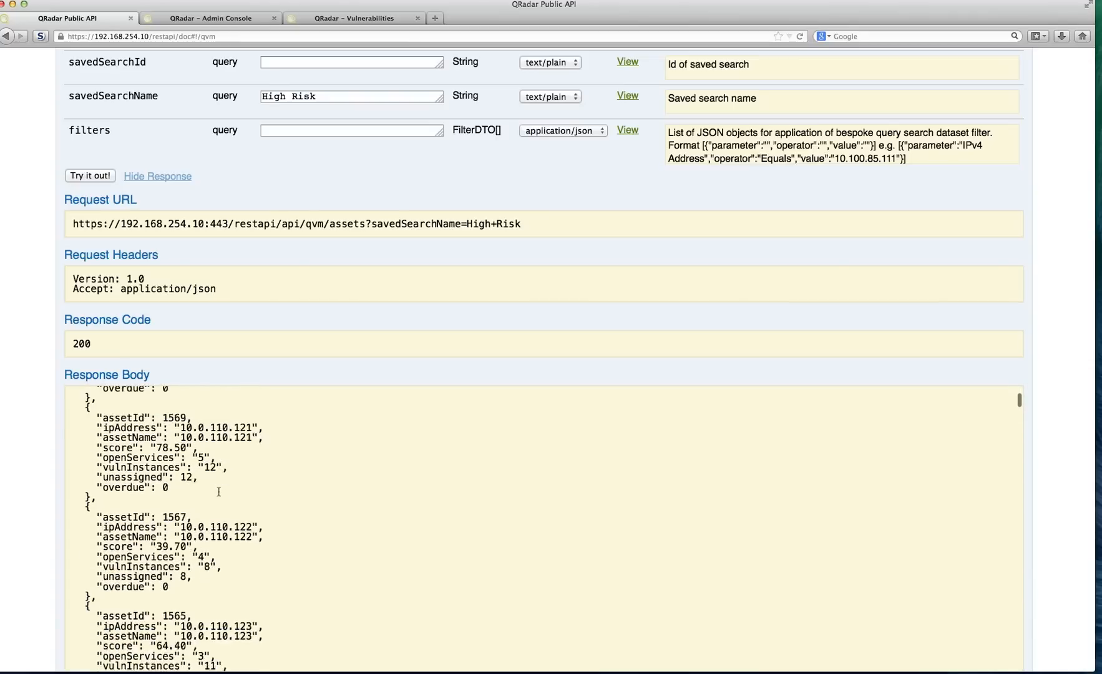
{"action": "scroll", "scroll_direction": "down", "scroll_amount": 3}
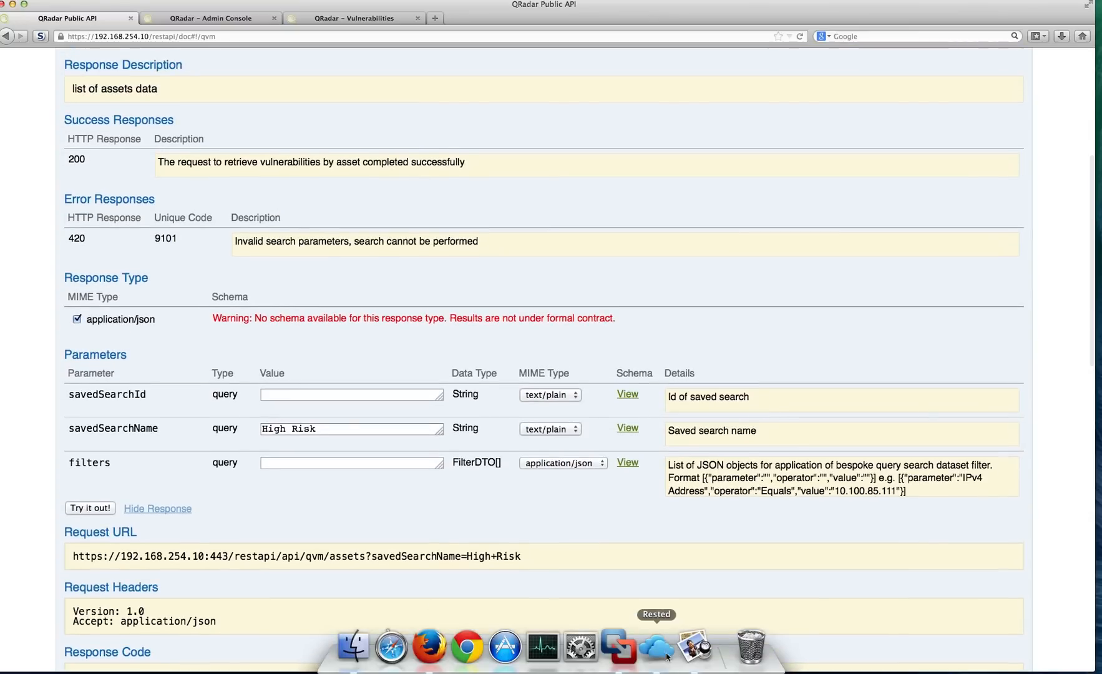
Copy the base assets endpoint URL from the API docs into a new RESTed request
{"action": "left_click", "coordinate": [656, 645]}
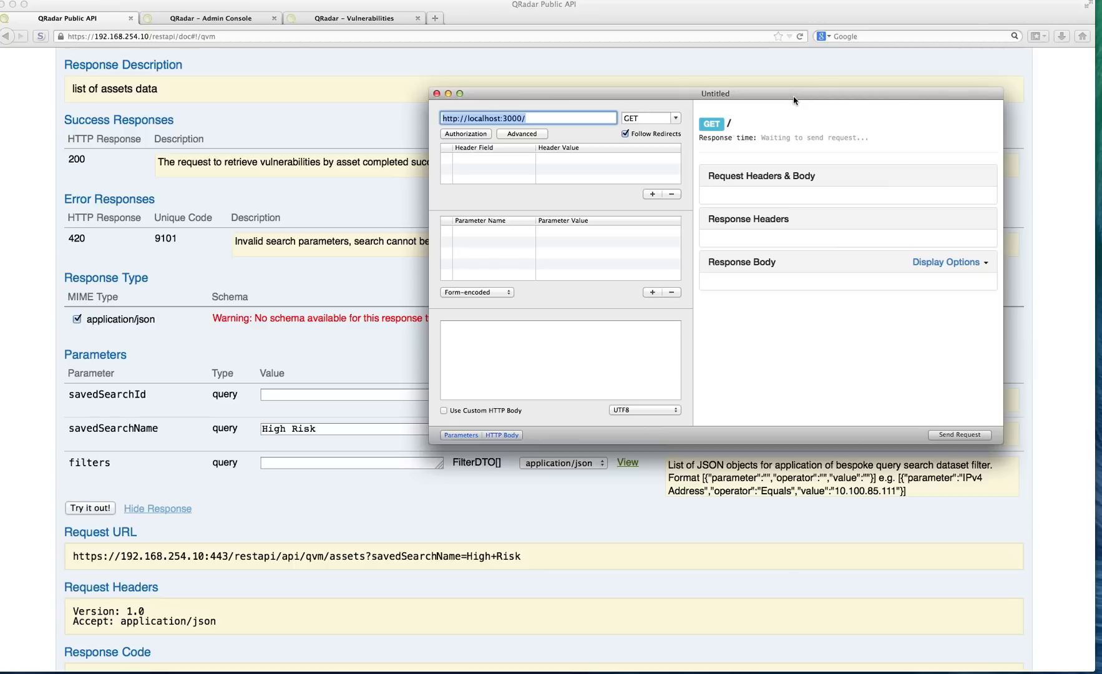
{"action": "mouse_move", "coordinate": [695, 266]}
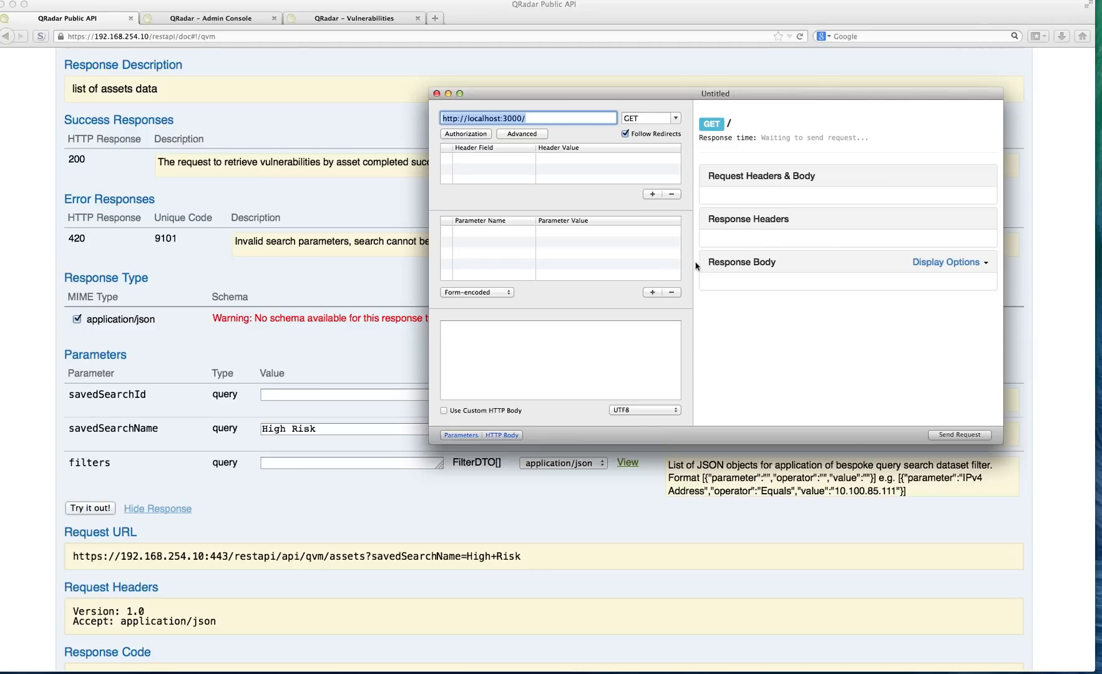
{"action": "mouse_move", "coordinate": [356, 560]}
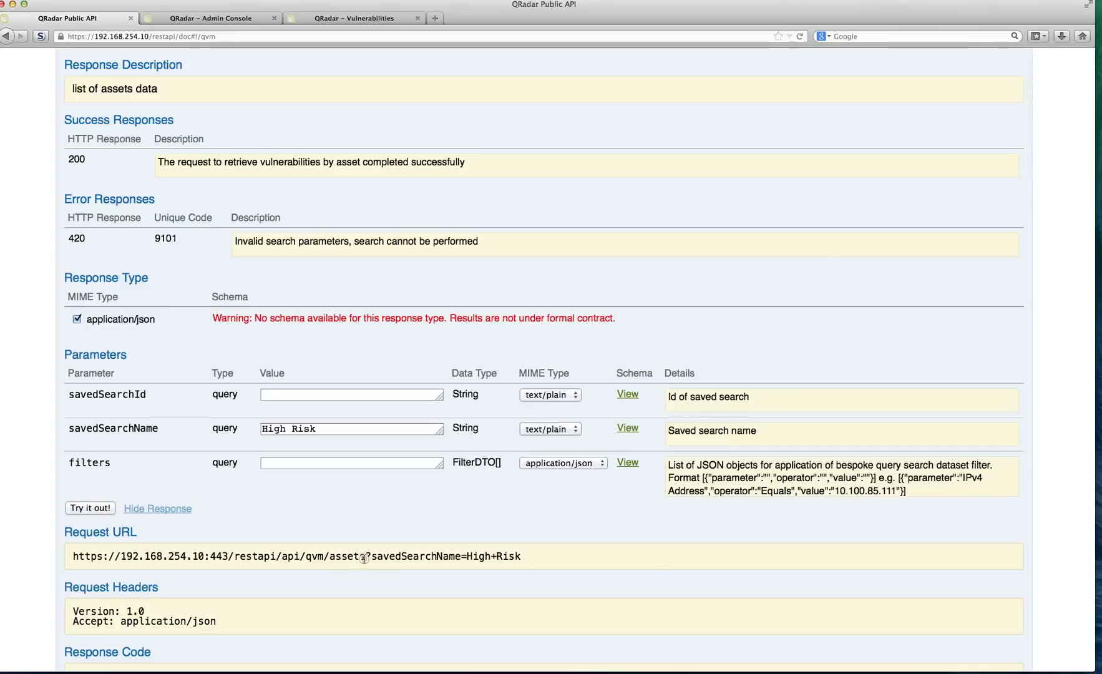
{"action": "double_click", "coordinate": [347, 556]}
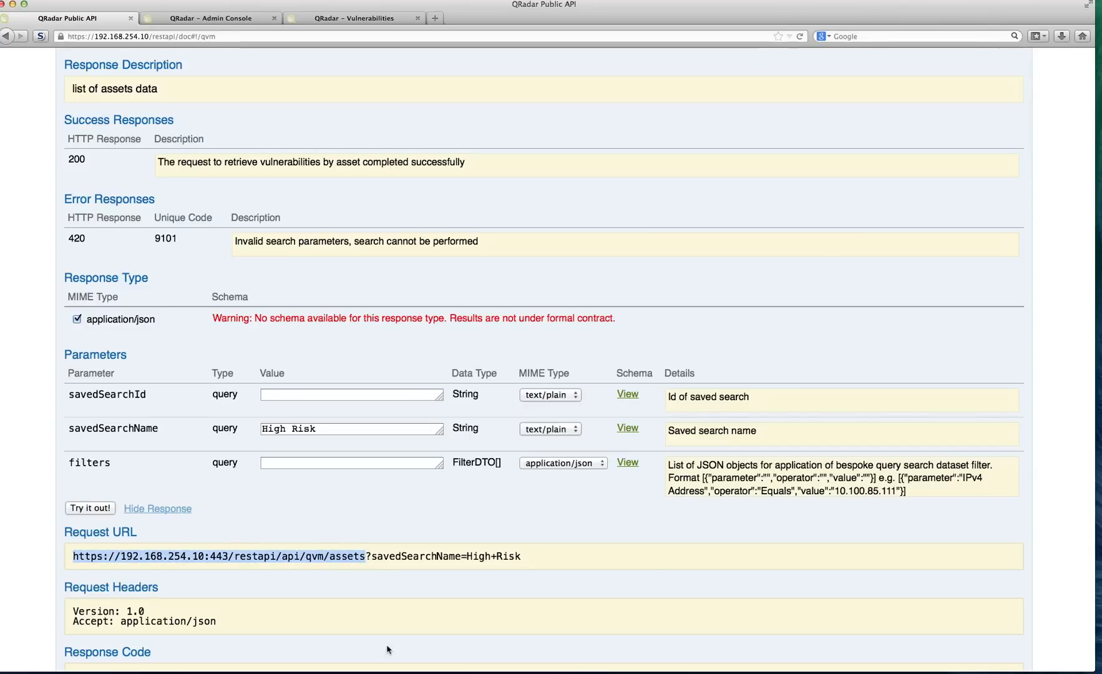
{"action": "left_click", "coordinate": [655, 646]}
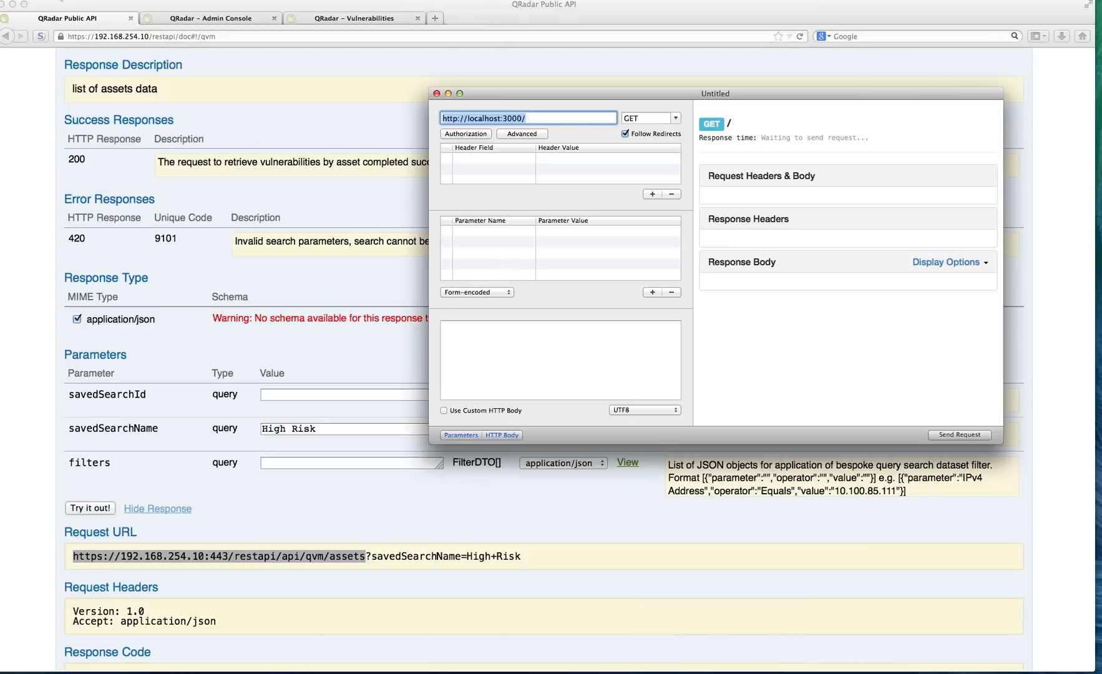
{"action": "left_click", "coordinate": [38, 5]}
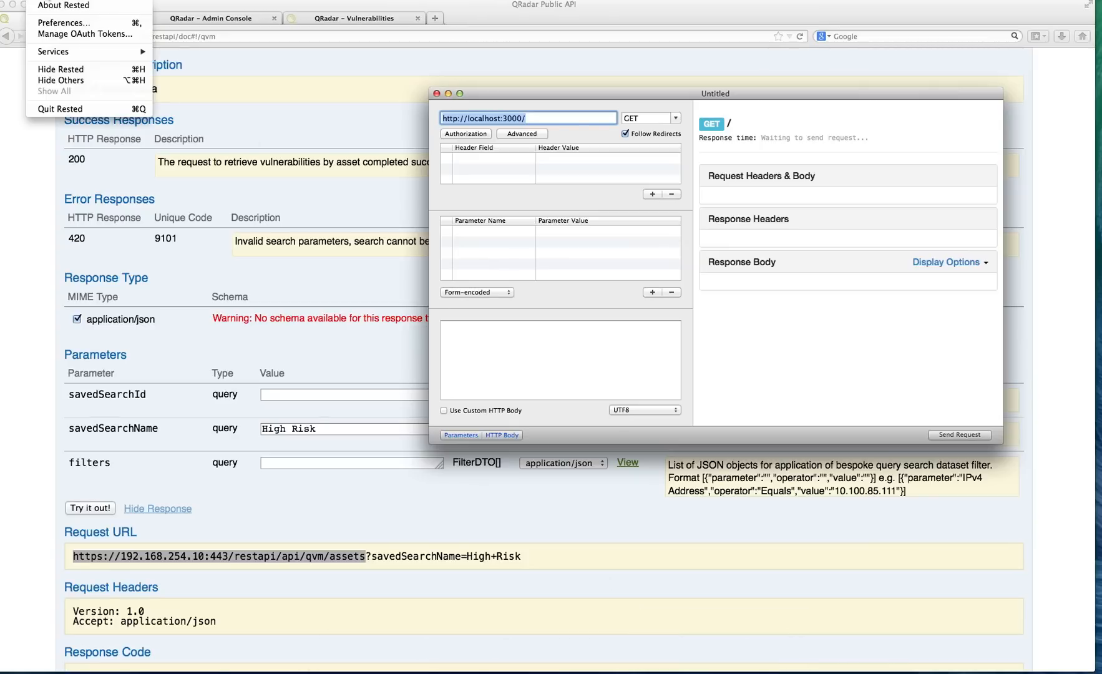
{"action": "left_click", "coordinate": [63, 21]}
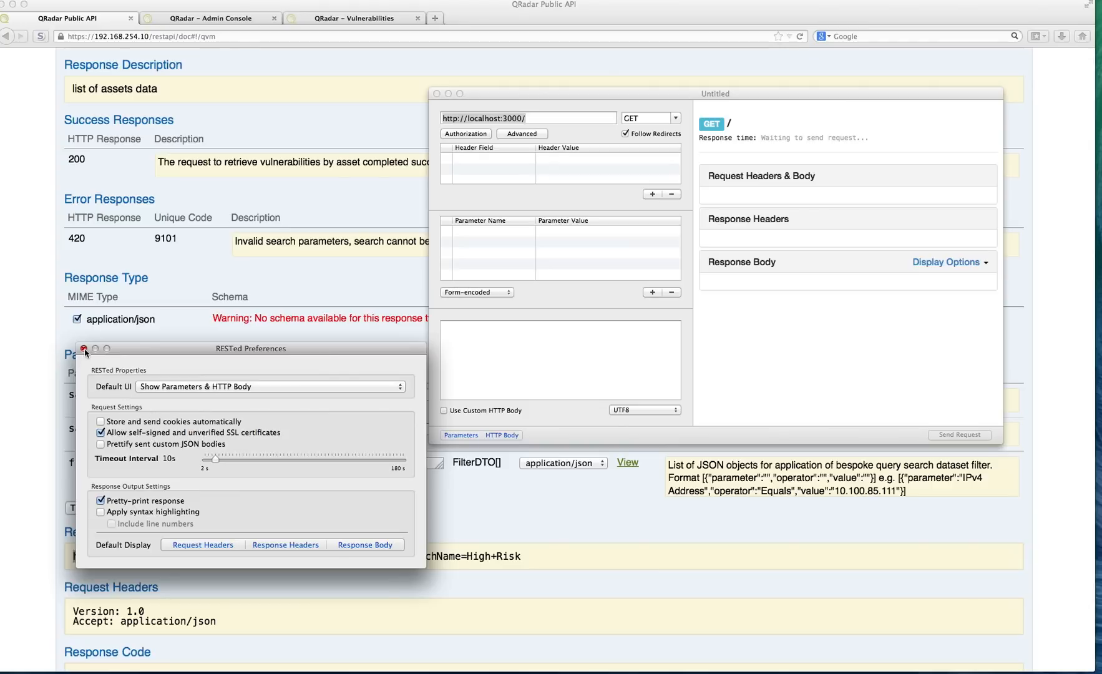
{"action": "left_click", "coordinate": [84, 349]}
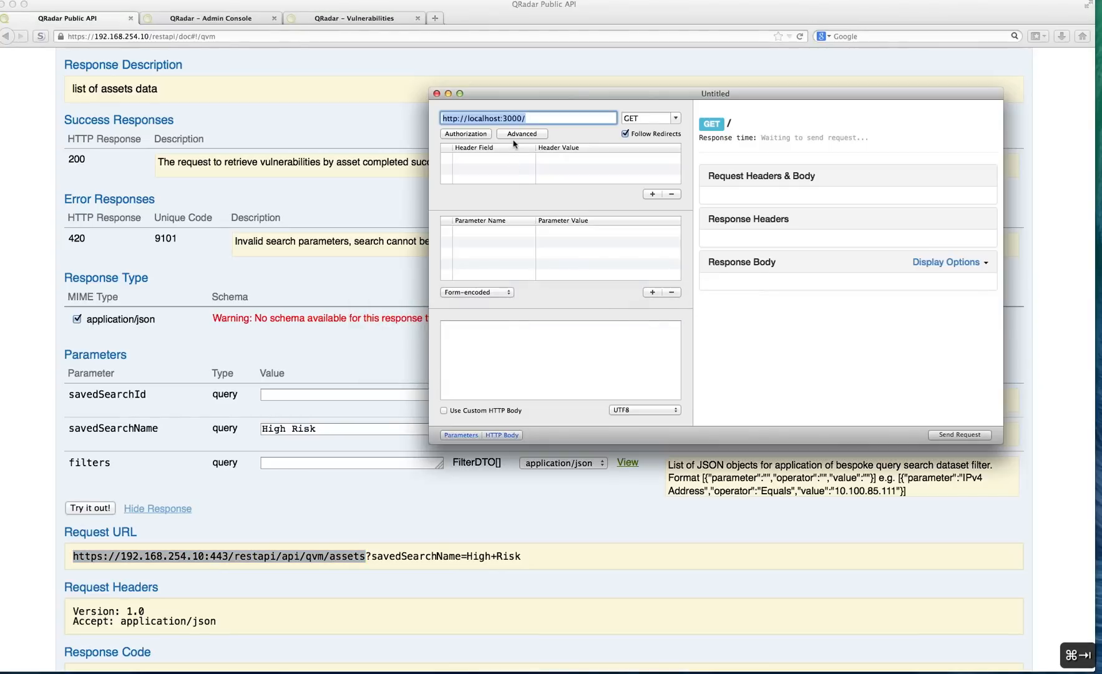
{"action": "type", "text": "https://192.168.254.10:443/restapi/api/qvm/assets"}
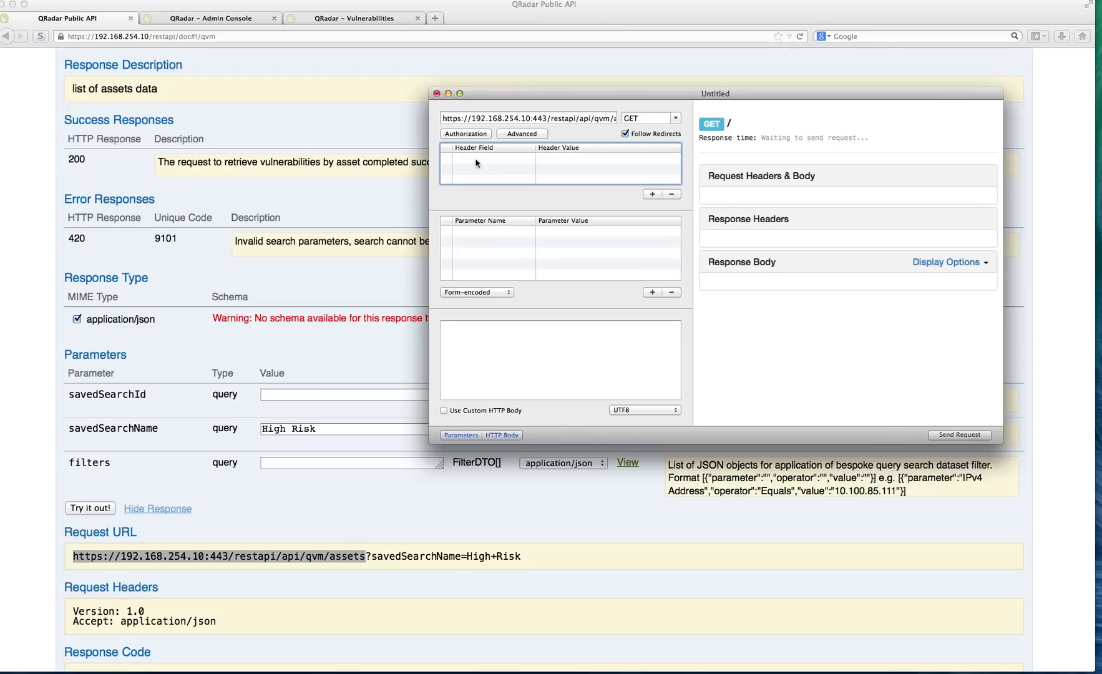
{"action": "mouse_move", "coordinate": [725, 144]}
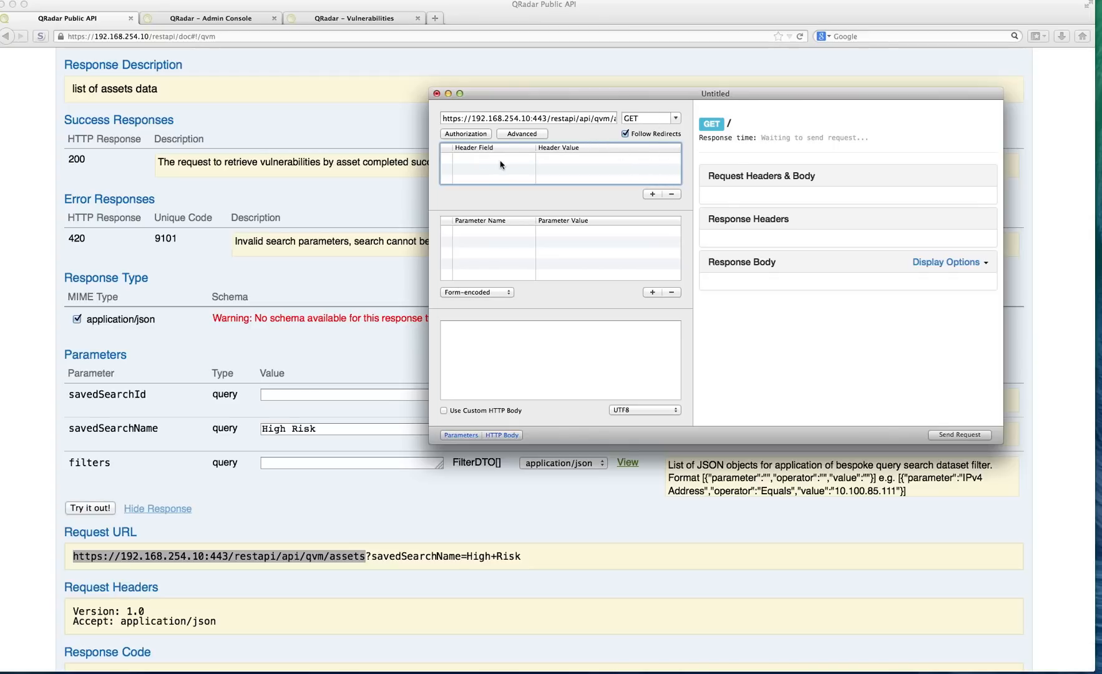
{"action": "mouse_move", "coordinate": [394, 140]}
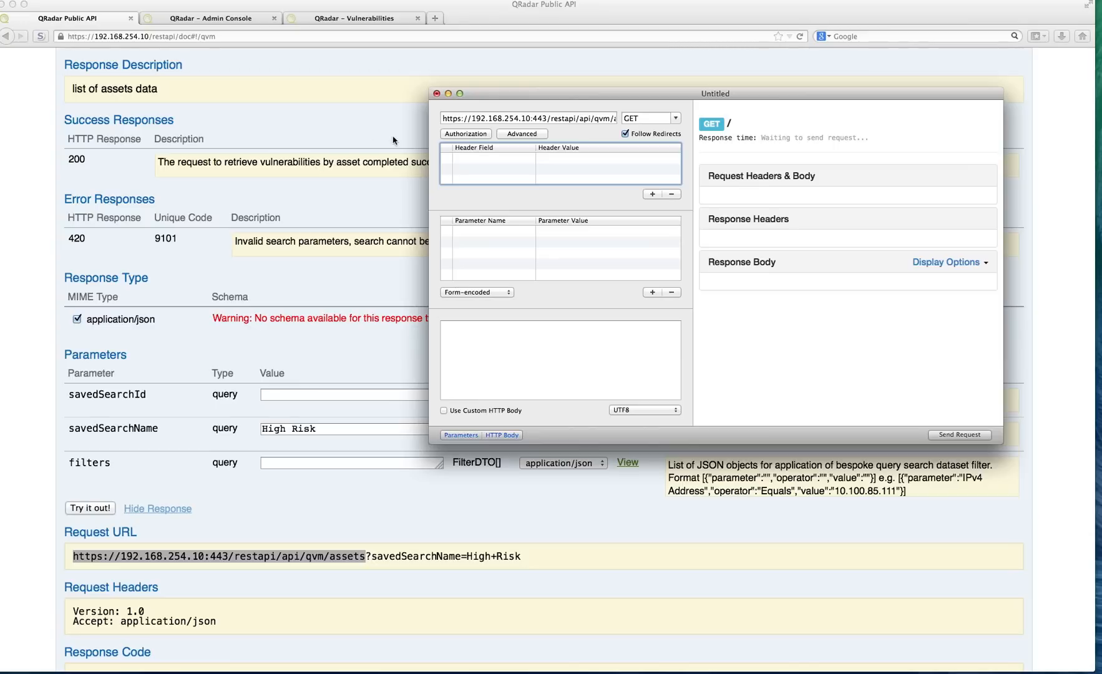
{"action": "scroll", "scroll_direction": "down", "scroll_amount": 3}
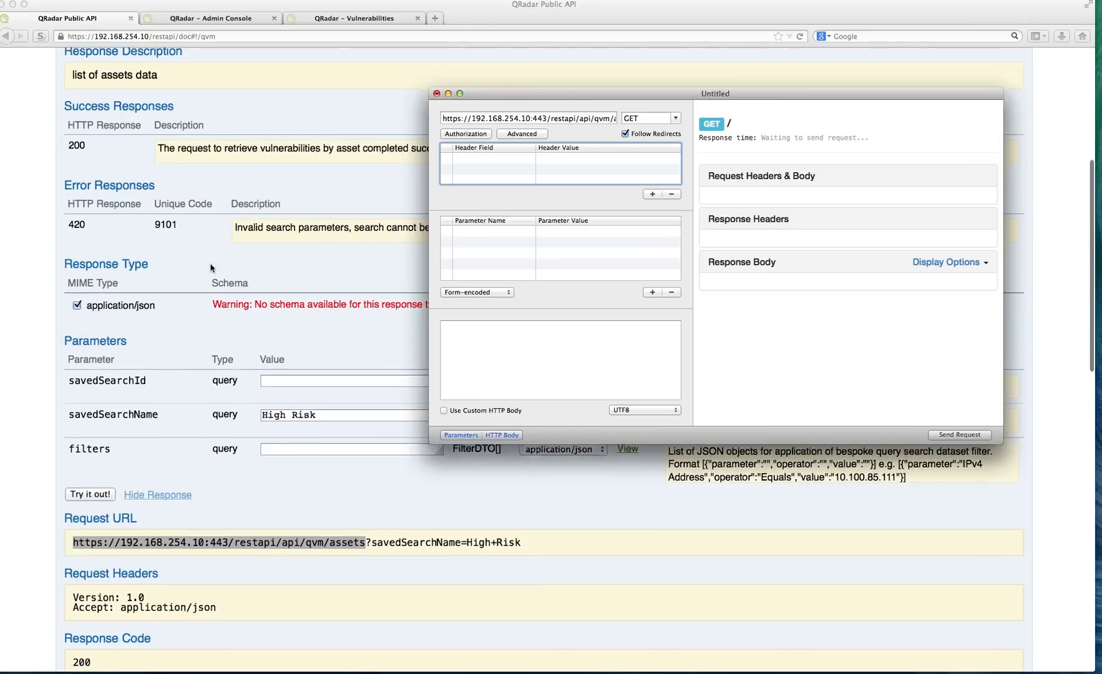
{"action": "scroll", "scroll_direction": "down", "scroll_amount": 3}
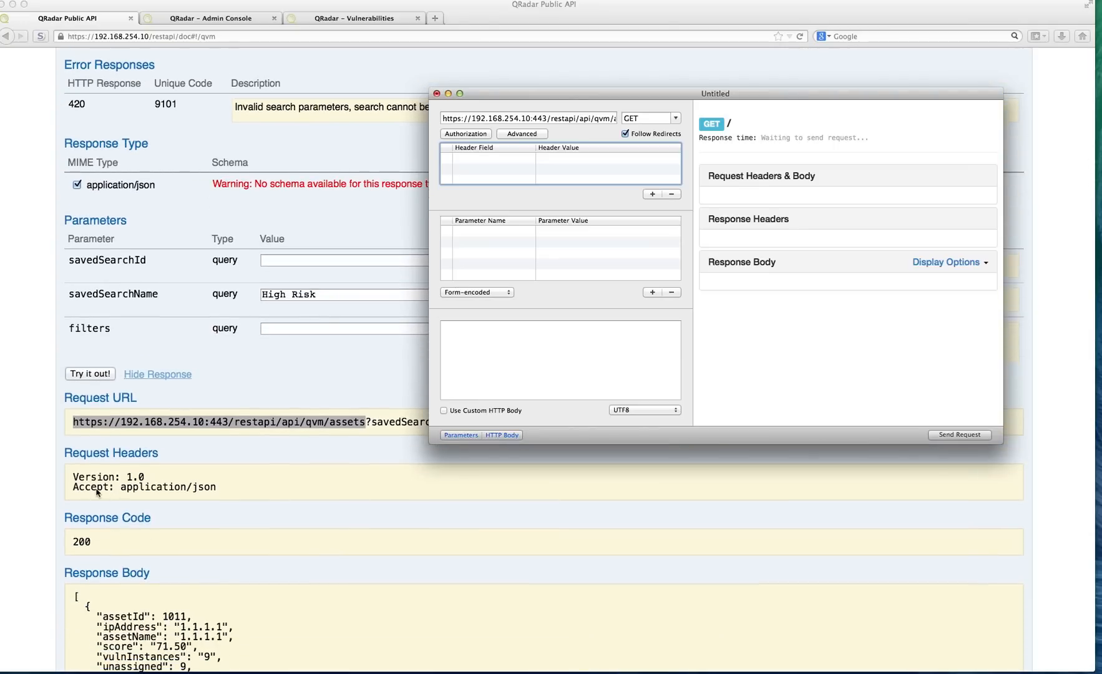
{"action": "mouse_move", "coordinate": [323, 385]}
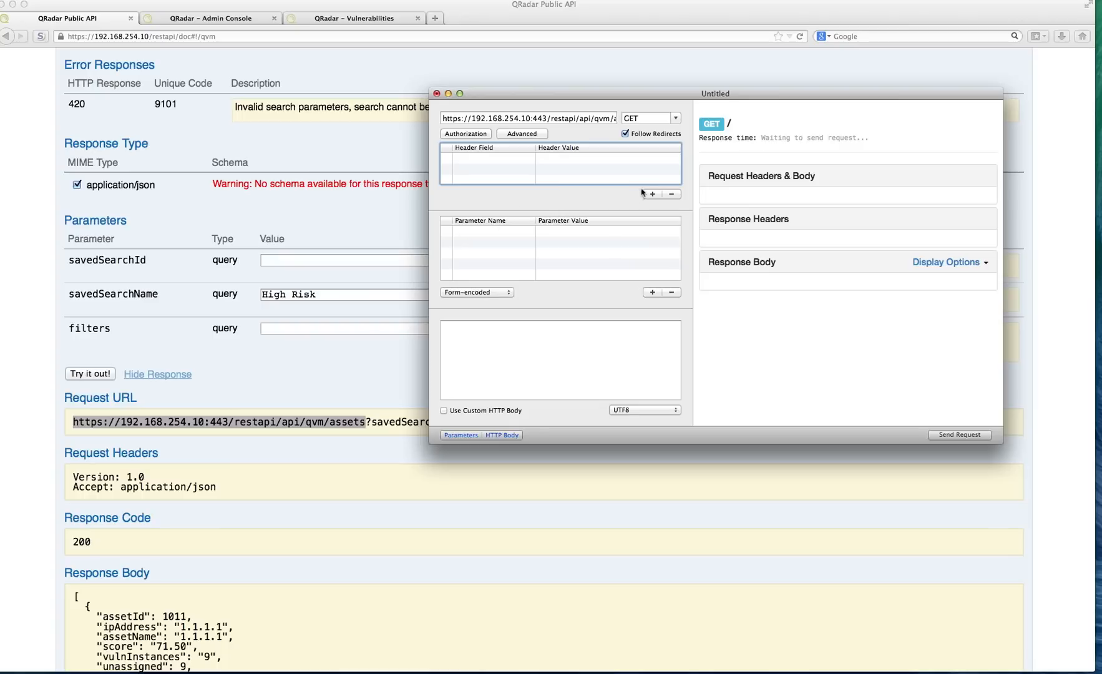
Add an Accept: application/json header to the request
{"action": "left_click", "coordinate": [651, 193]}
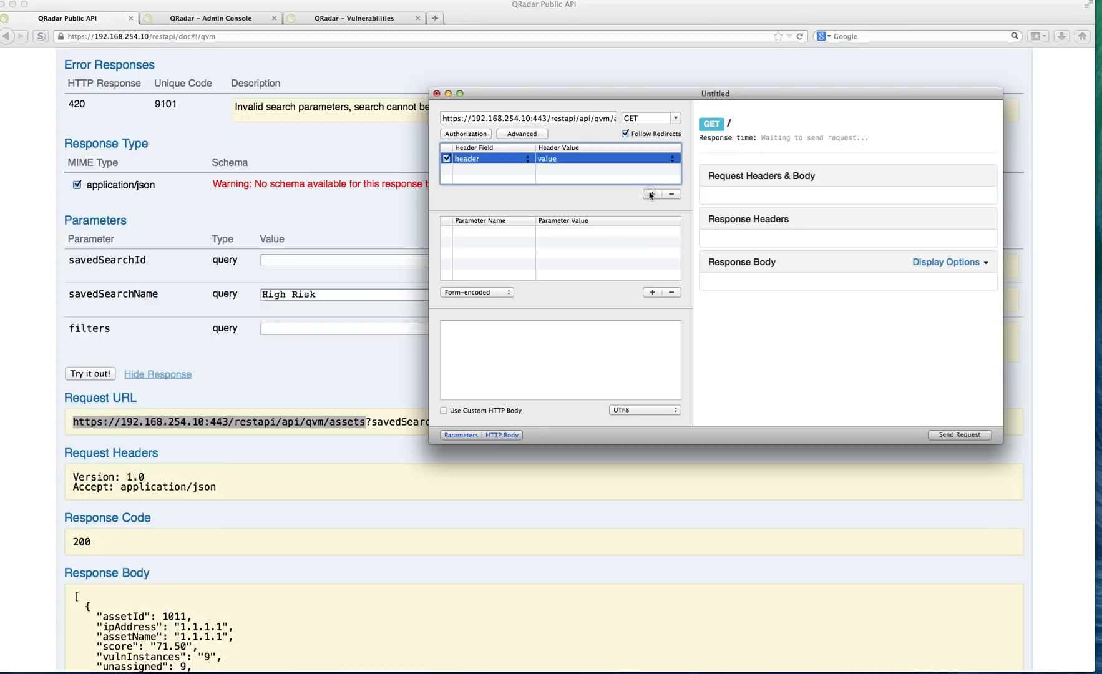
{"action": "left_click", "coordinate": [485, 158]}
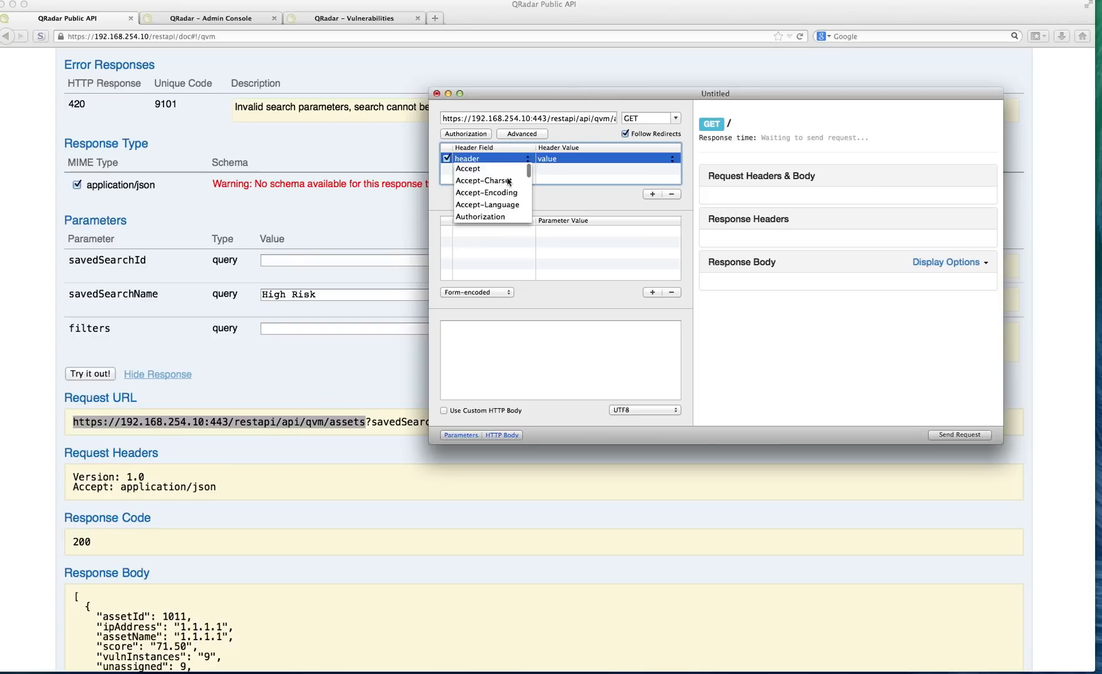
{"action": "left_click", "coordinate": [467, 169]}
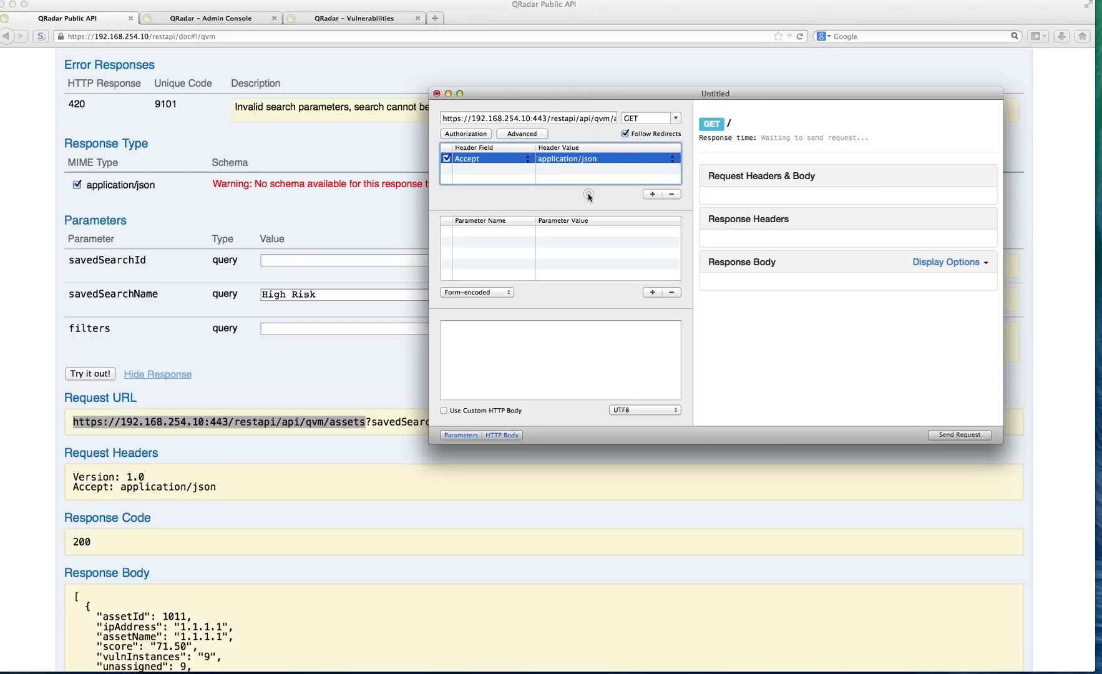
{"action": "mouse_move", "coordinate": [644, 195]}
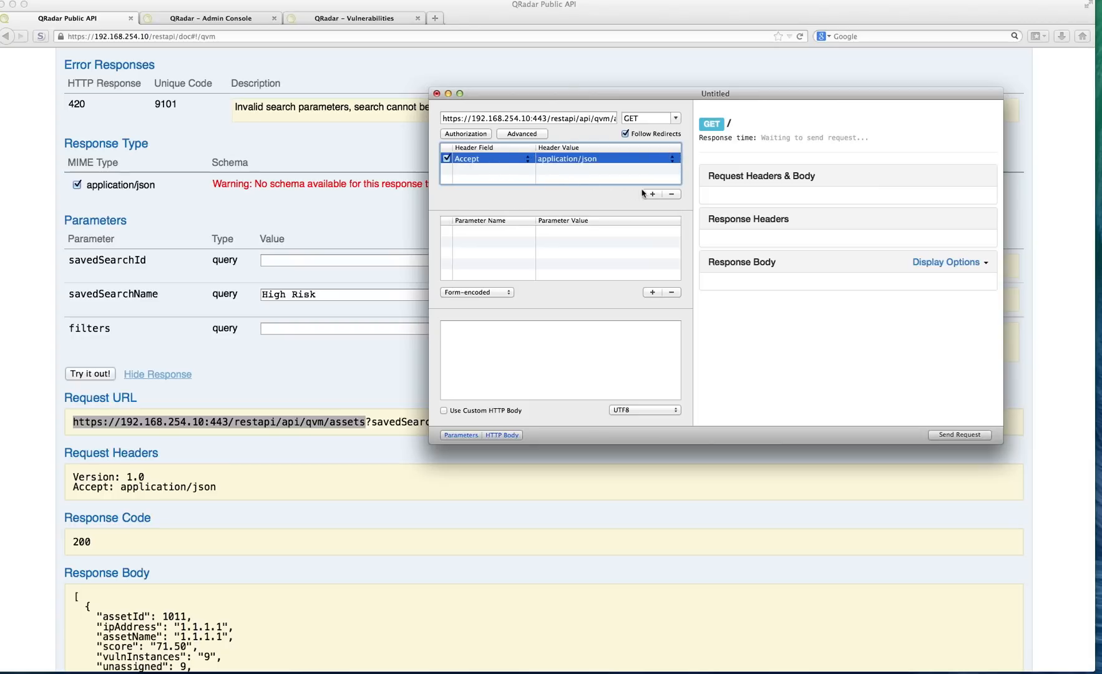
Add a second header named SEC, ready for its token value
{"action": "left_click", "coordinate": [652, 194]}
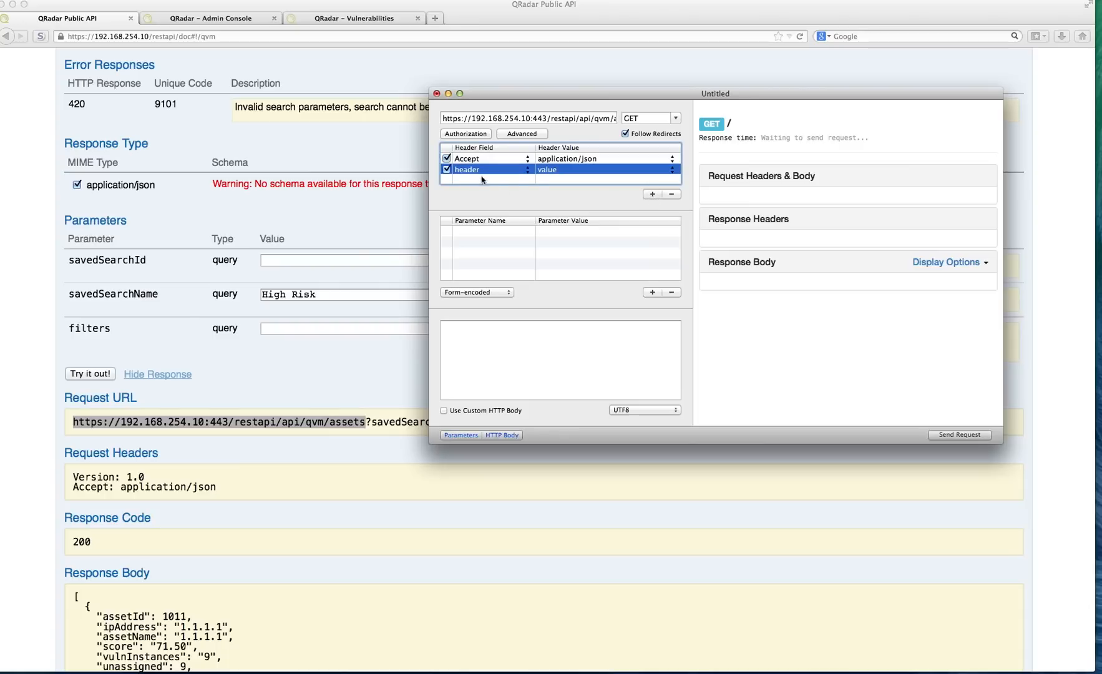
{"action": "left_click", "coordinate": [486, 170]}
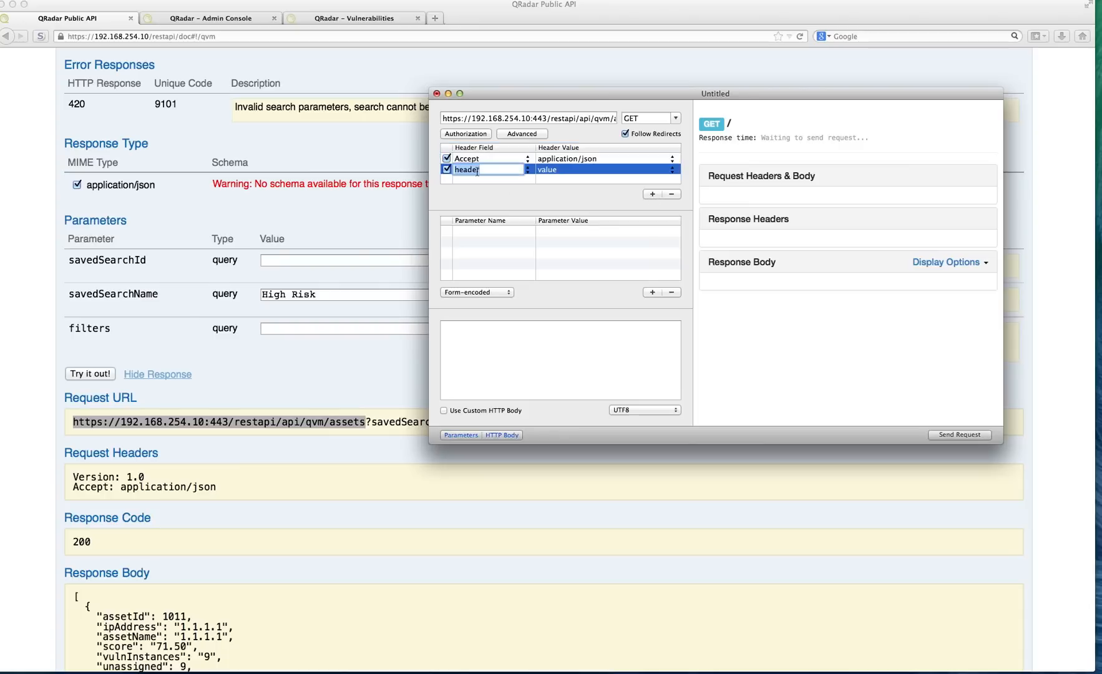
{"action": "type", "text": "SEC"}
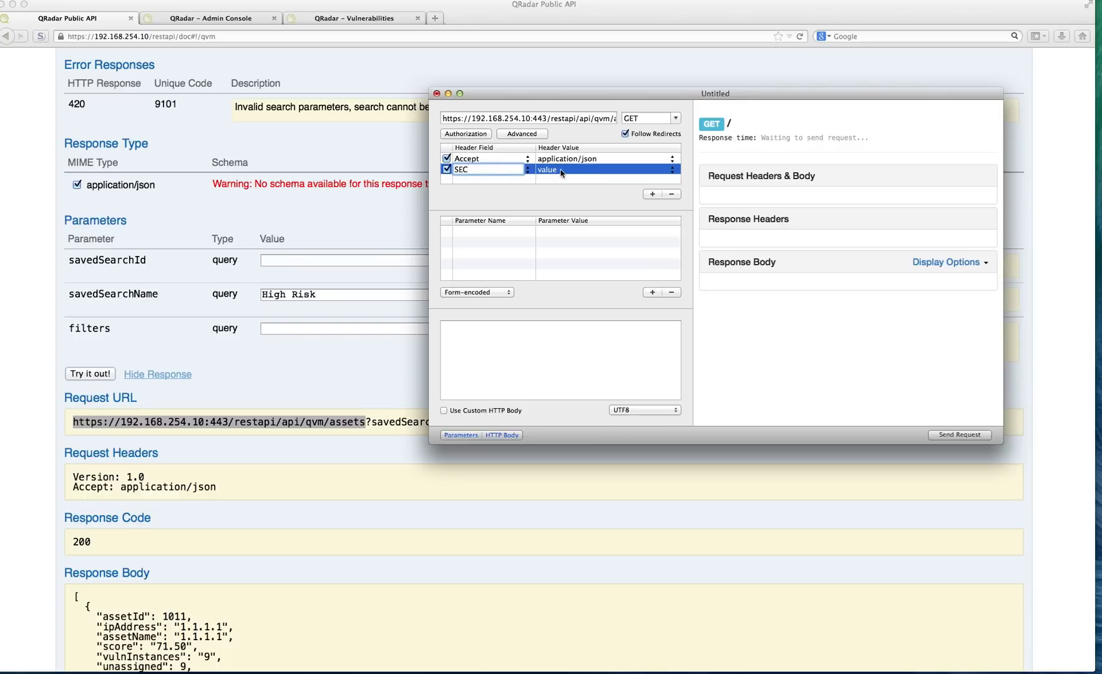
{"action": "left_click", "coordinate": [484, 169]}
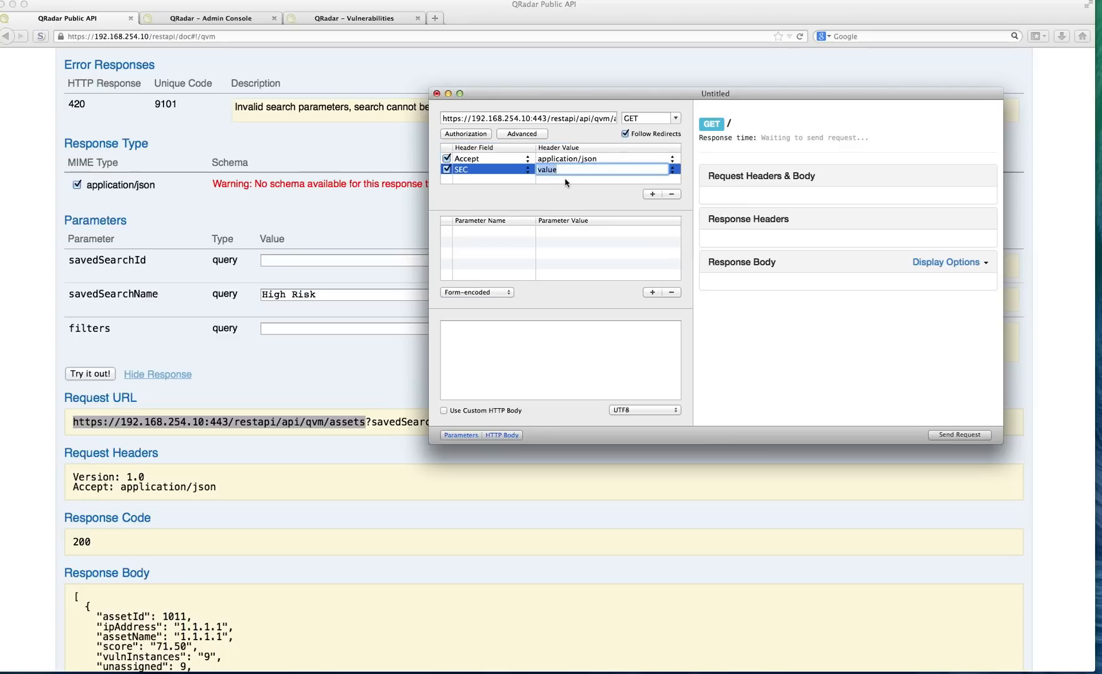
{"action": "mouse_move", "coordinate": [392, 206]}
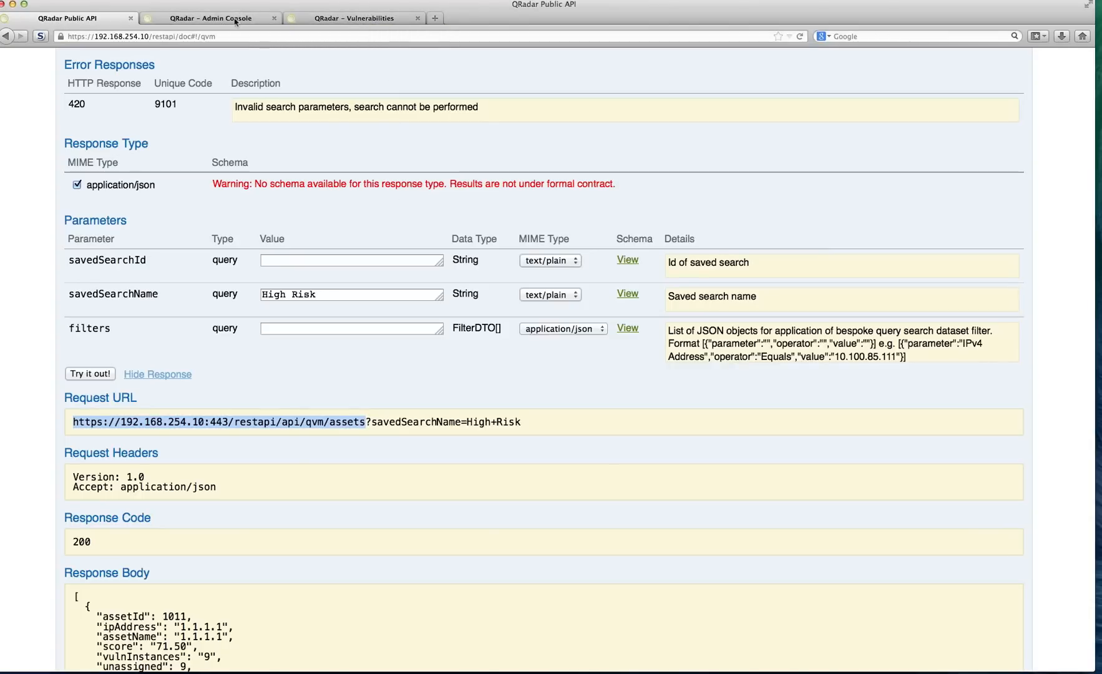
In QRadar Admin's Authorized Services, take the TestAdminAPI token for the SEC header
{"action": "left_click", "coordinate": [207, 18]}
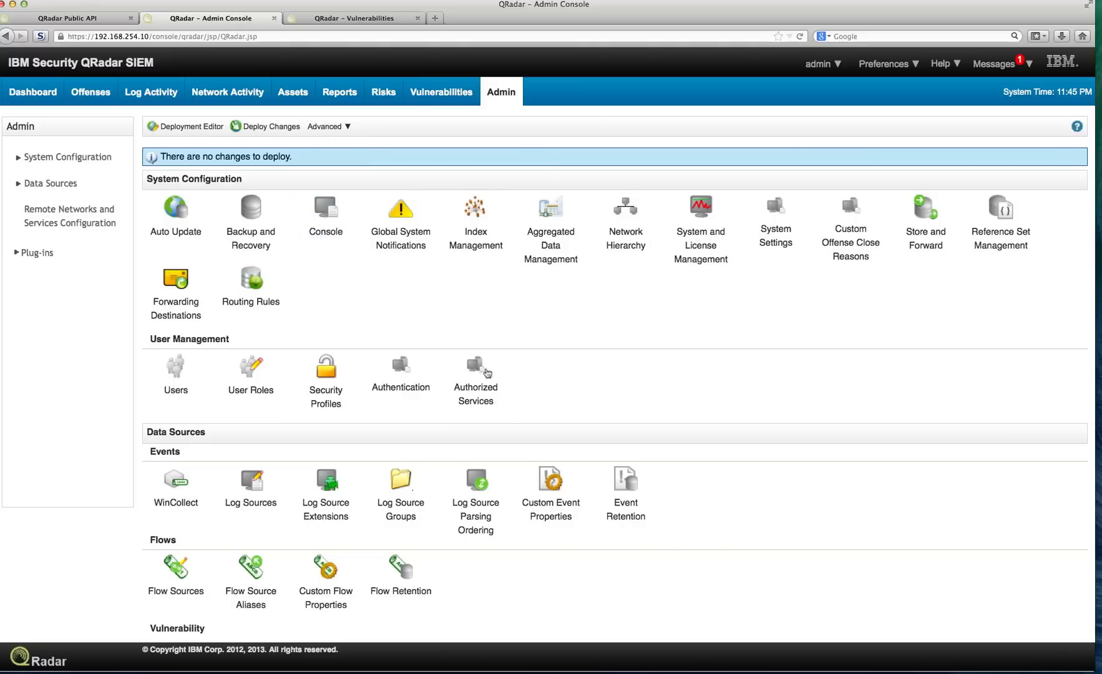
{"action": "mouse_move", "coordinate": [433, 429]}
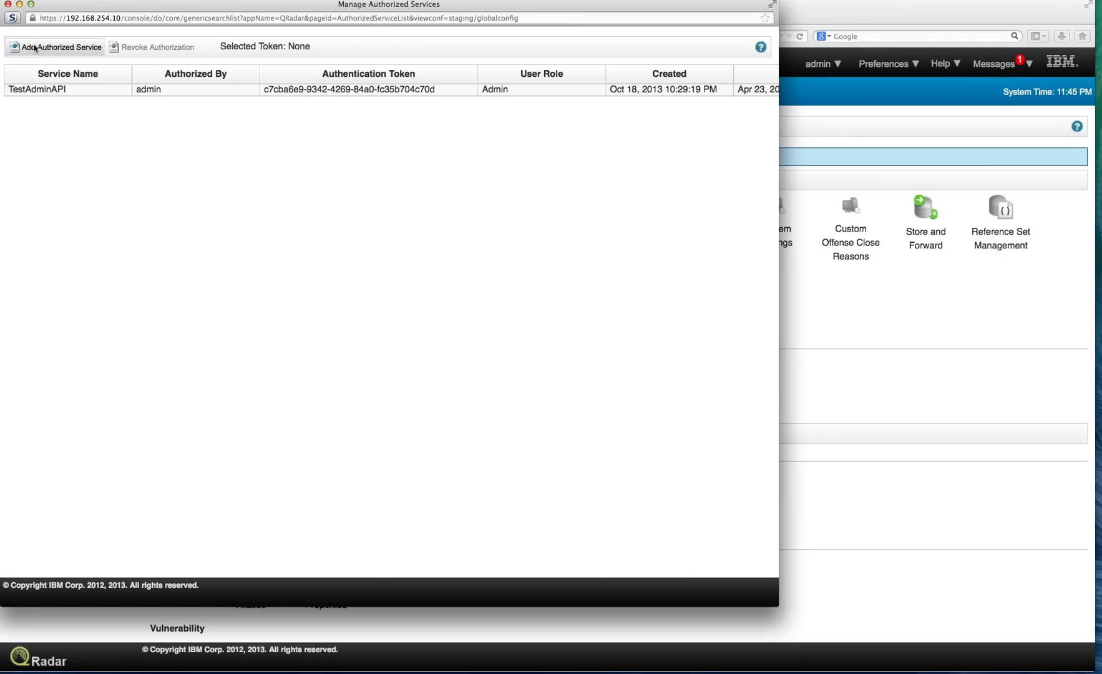
{"action": "left_click", "coordinate": [54, 46]}
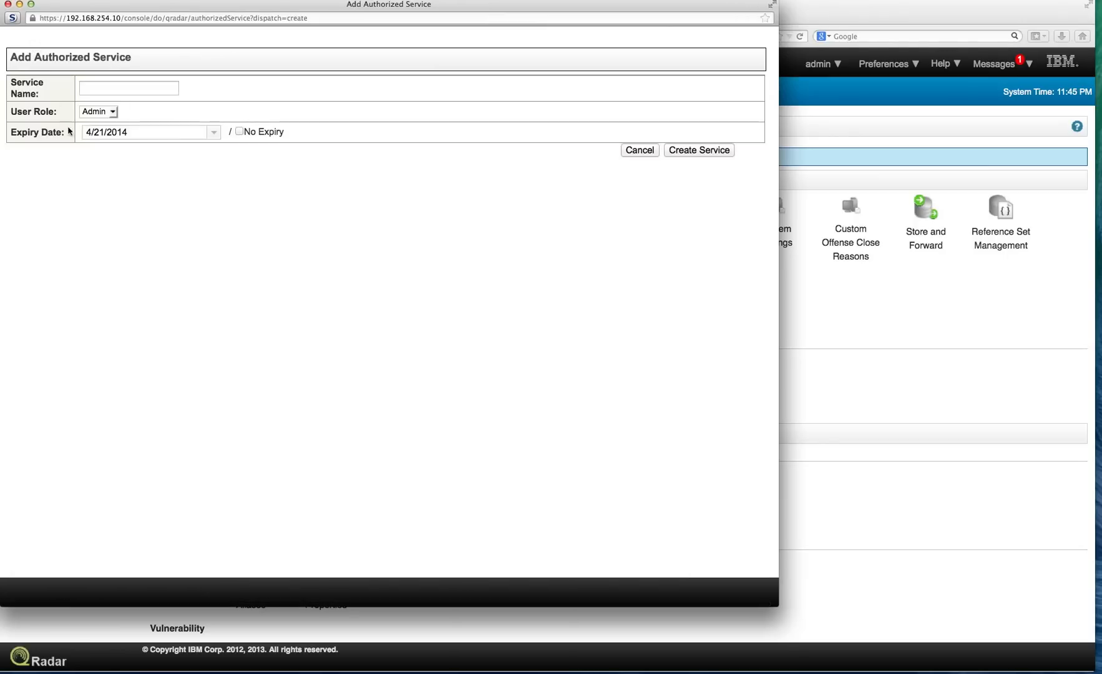
{"action": "left_click", "coordinate": [214, 133]}
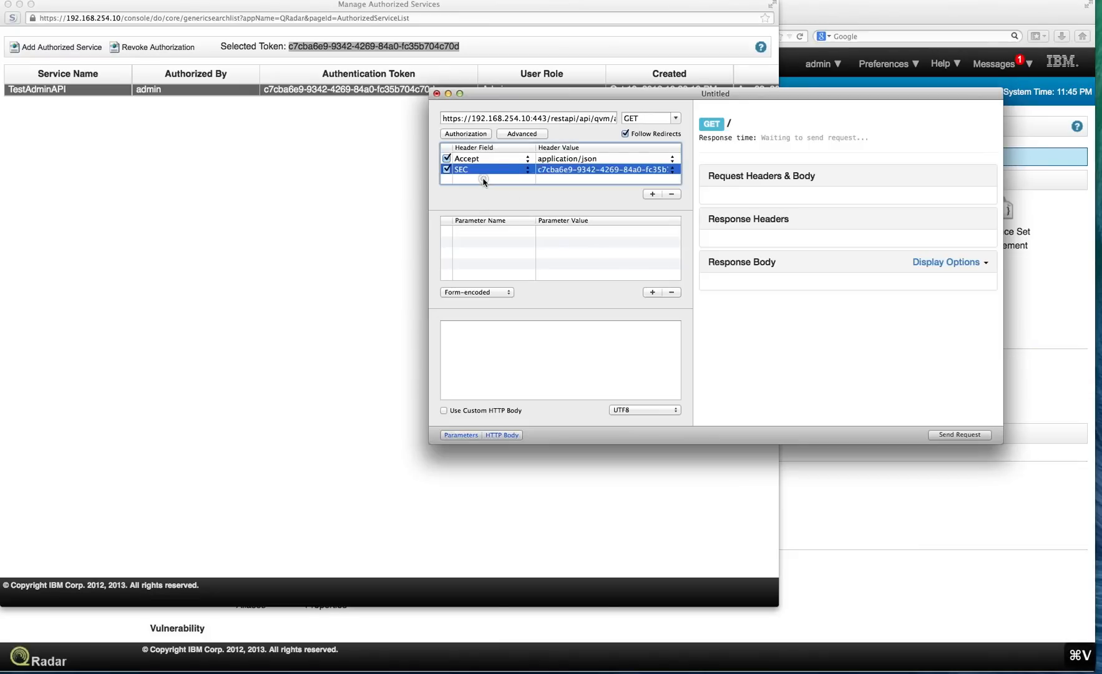
{"action": "mouse_move", "coordinate": [651, 199]}
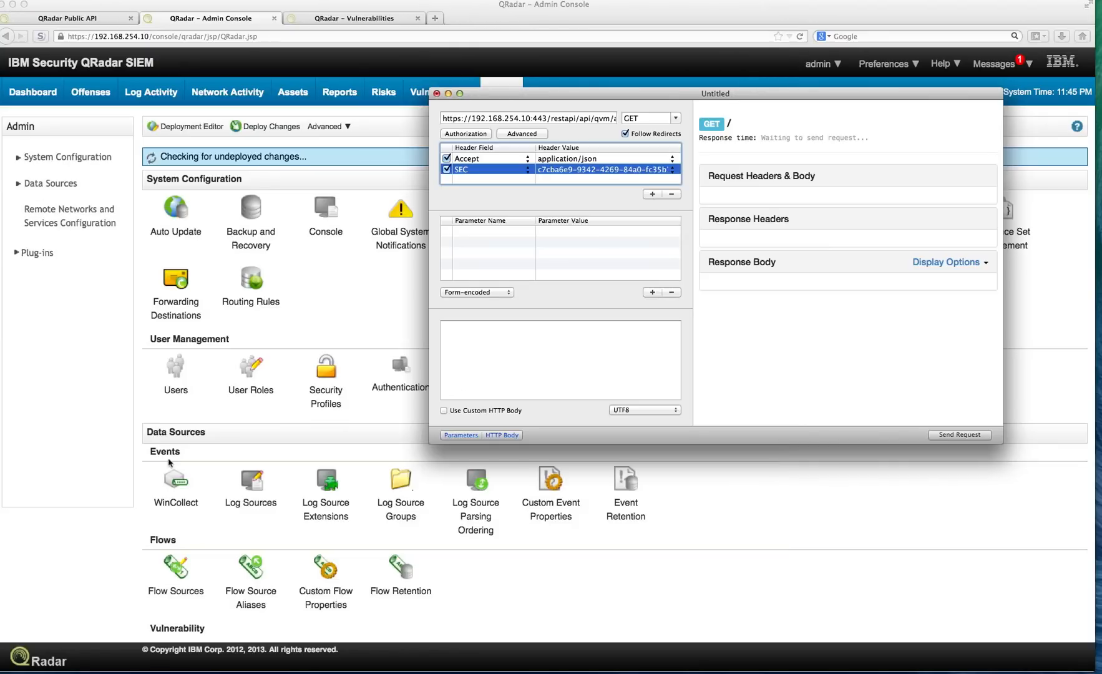
Add a Version header with value 1.0 to the RESTed request
{"action": "left_click", "coordinate": [67, 17]}
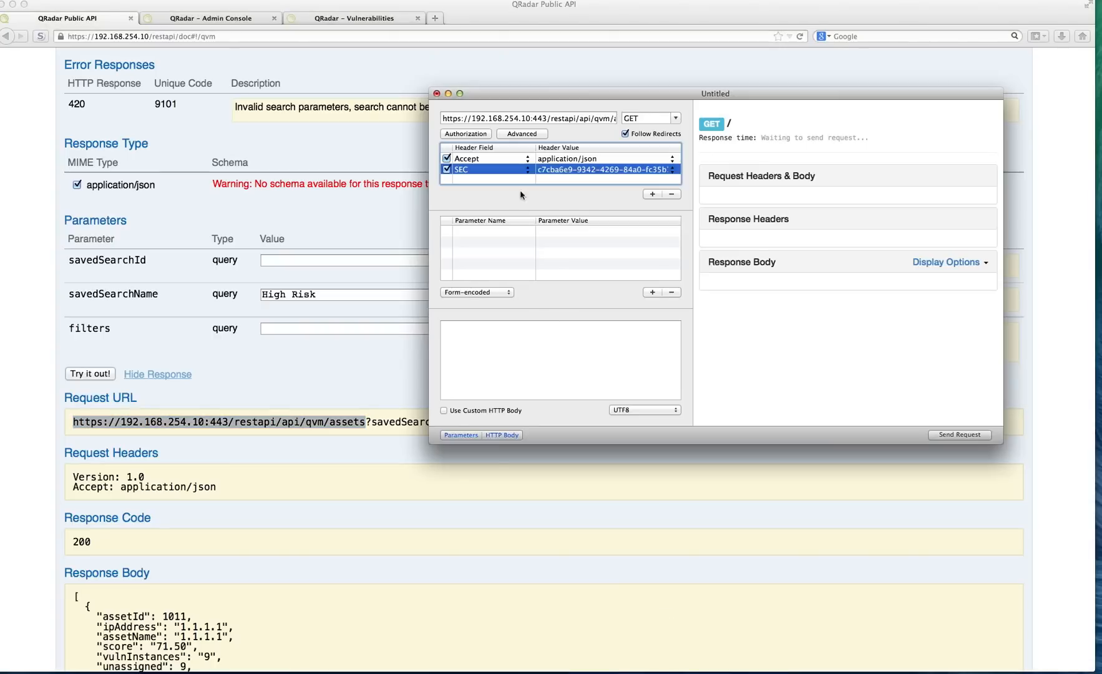
{"action": "left_click", "coordinate": [652, 194]}
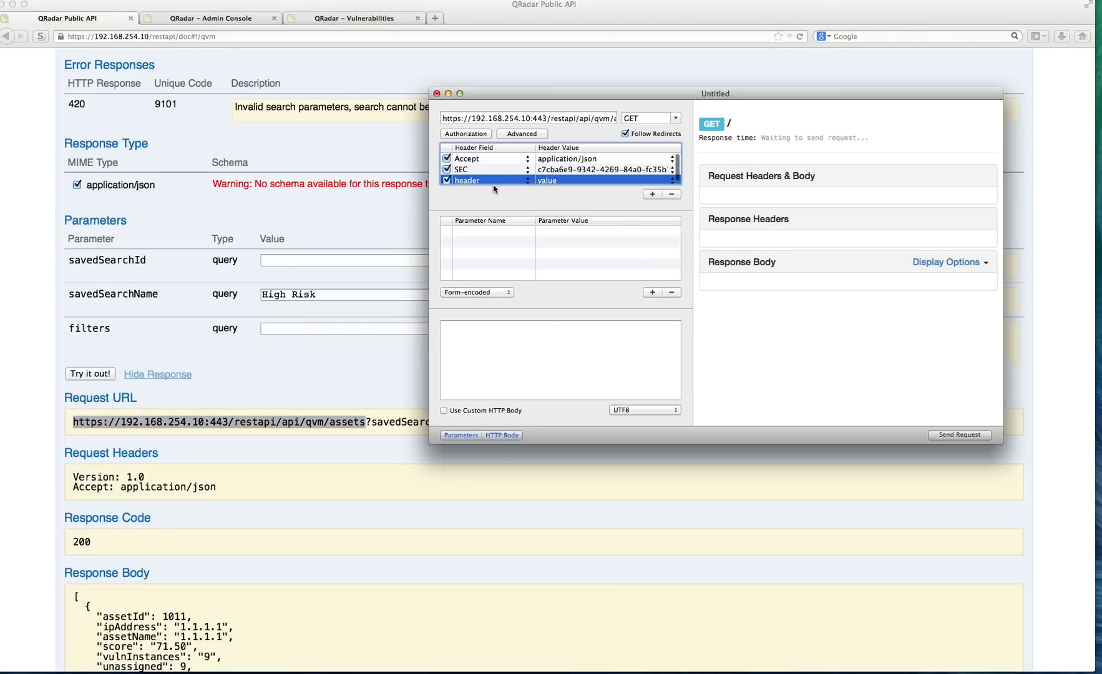
{"action": "mouse_move", "coordinate": [529, 187]}
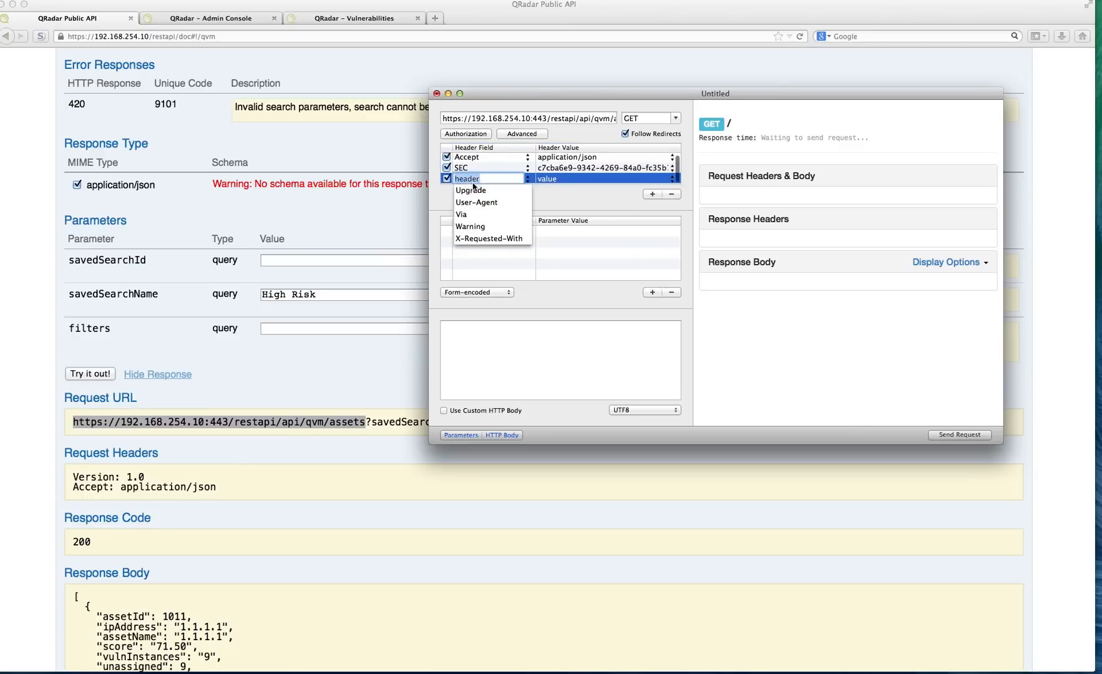
{"action": "type", "text": "v"}
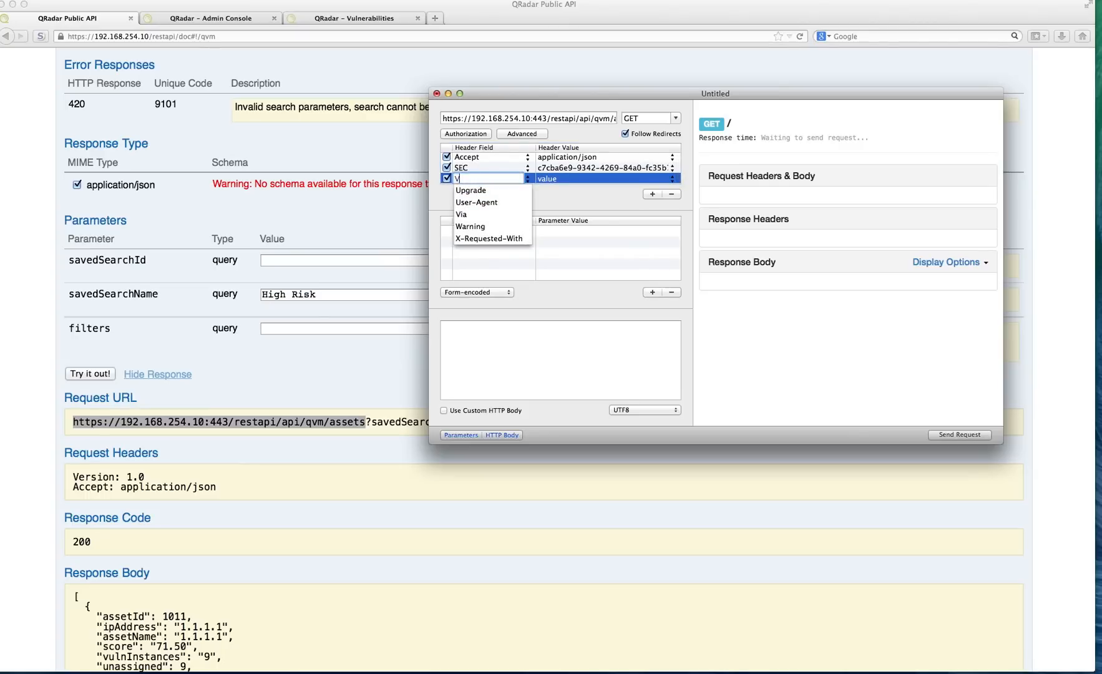
{"action": "type", "text": "ersion"}
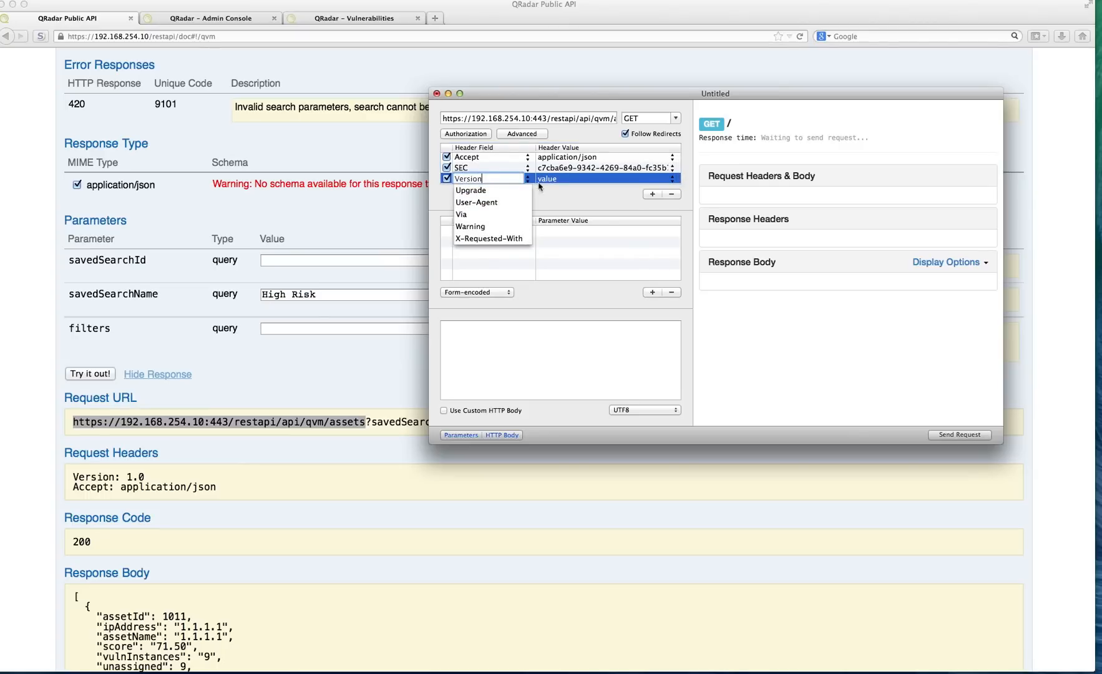
{"action": "left_click", "coordinate": [468, 178]}
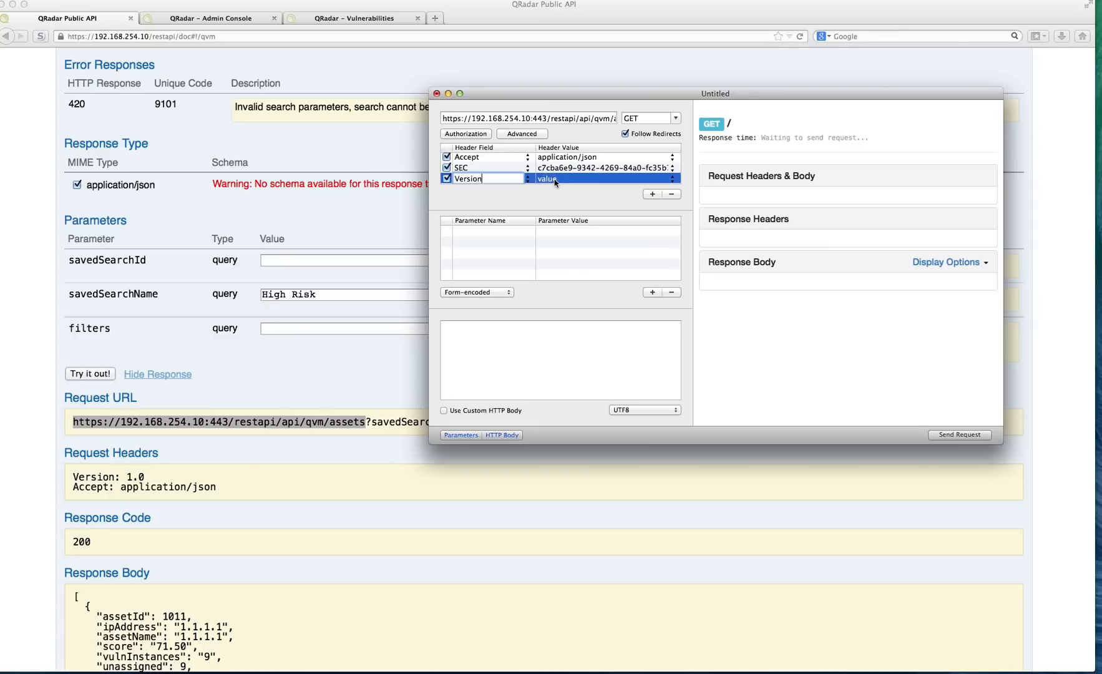
{"action": "type", "text": "1.0"}
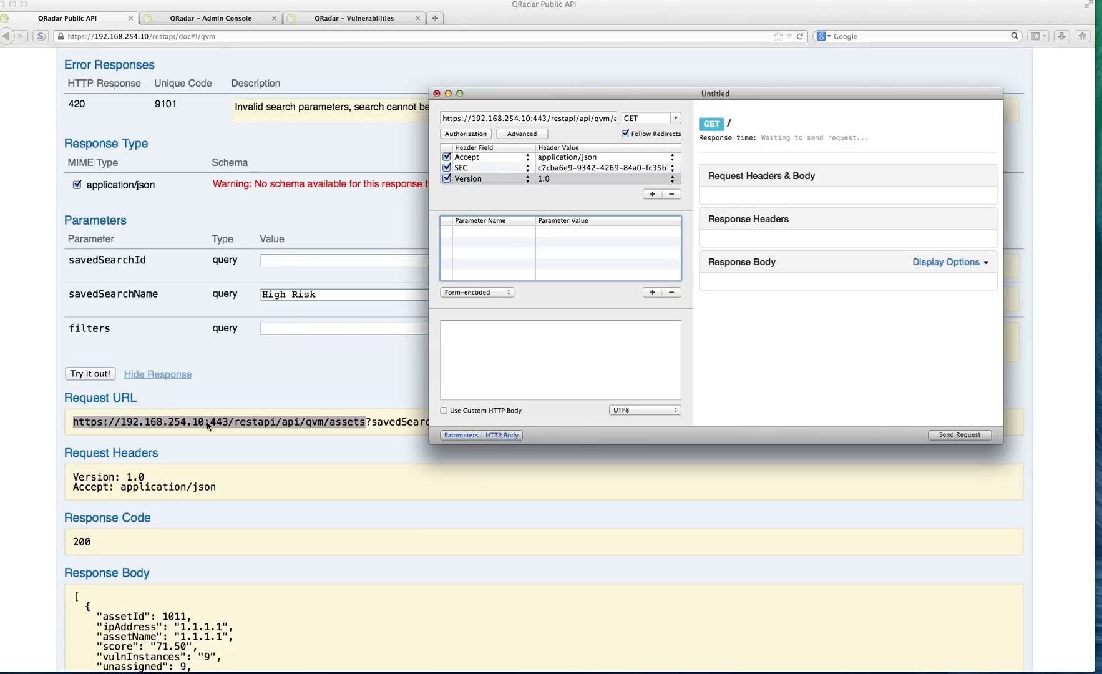
{"action": "mouse_move", "coordinate": [508, 238]}
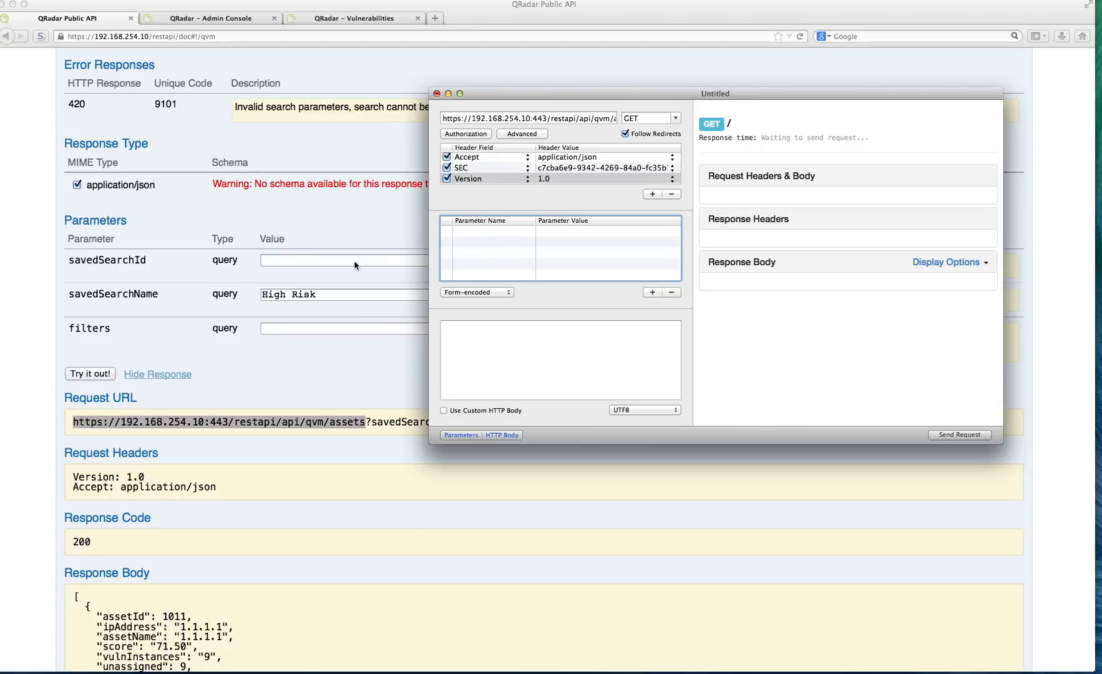
{"action": "mouse_move", "coordinate": [351, 235]}
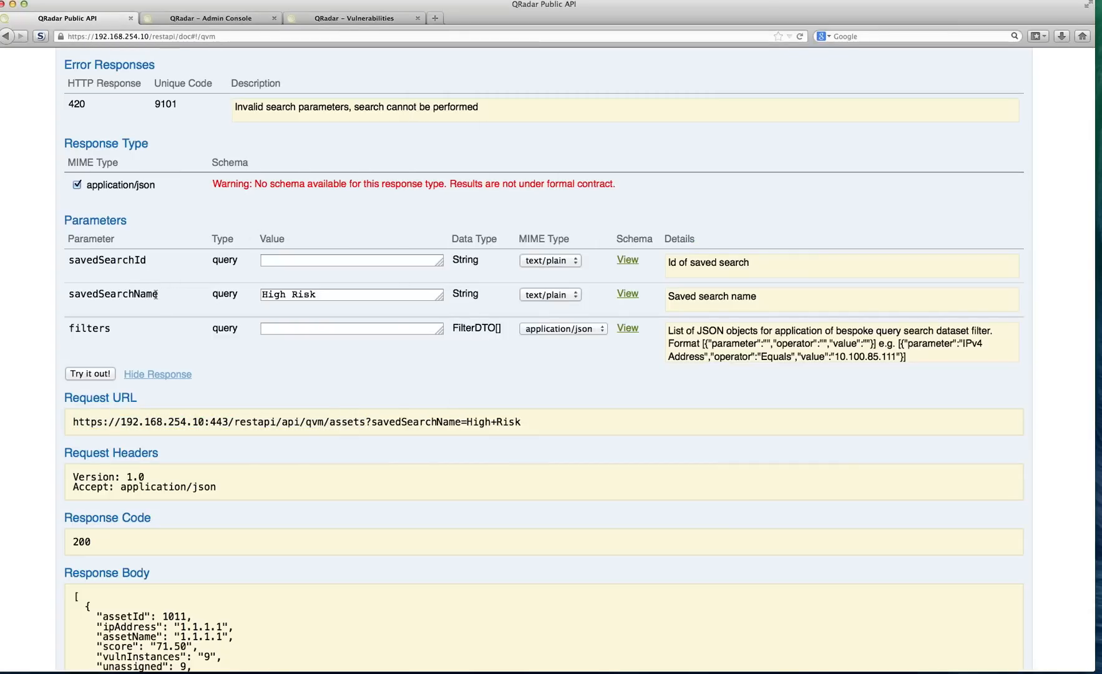
Add the query parameter savedSearchName with value High Risk
{"action": "double_click", "coordinate": [113, 294]}
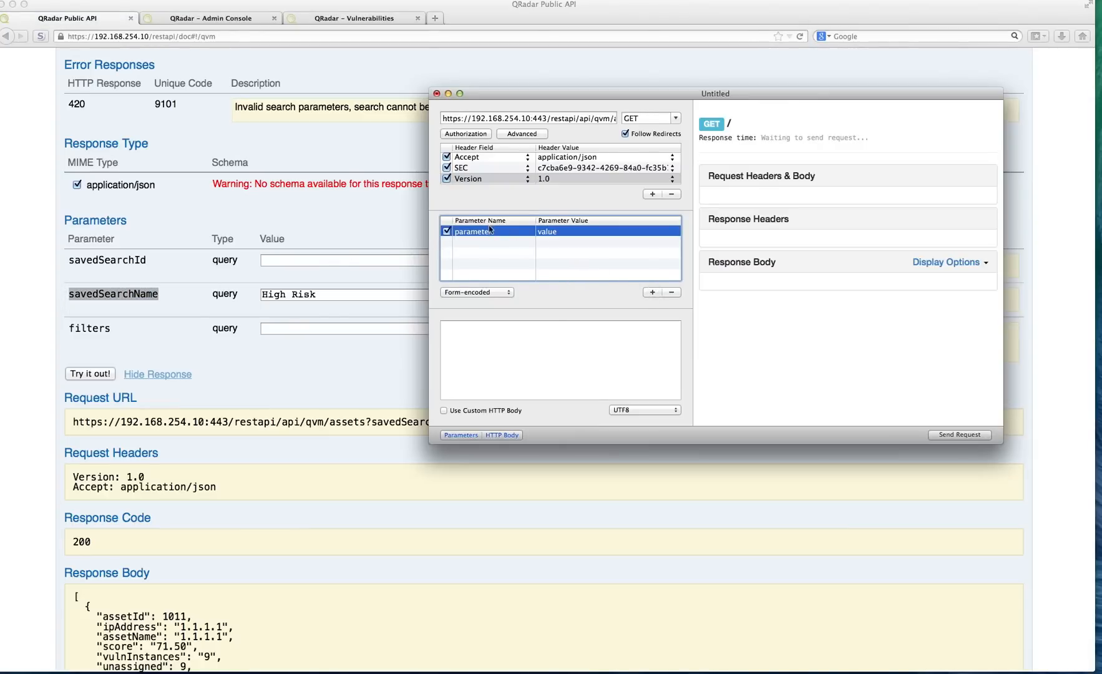
{"action": "type", "text": "savedSearchName"}
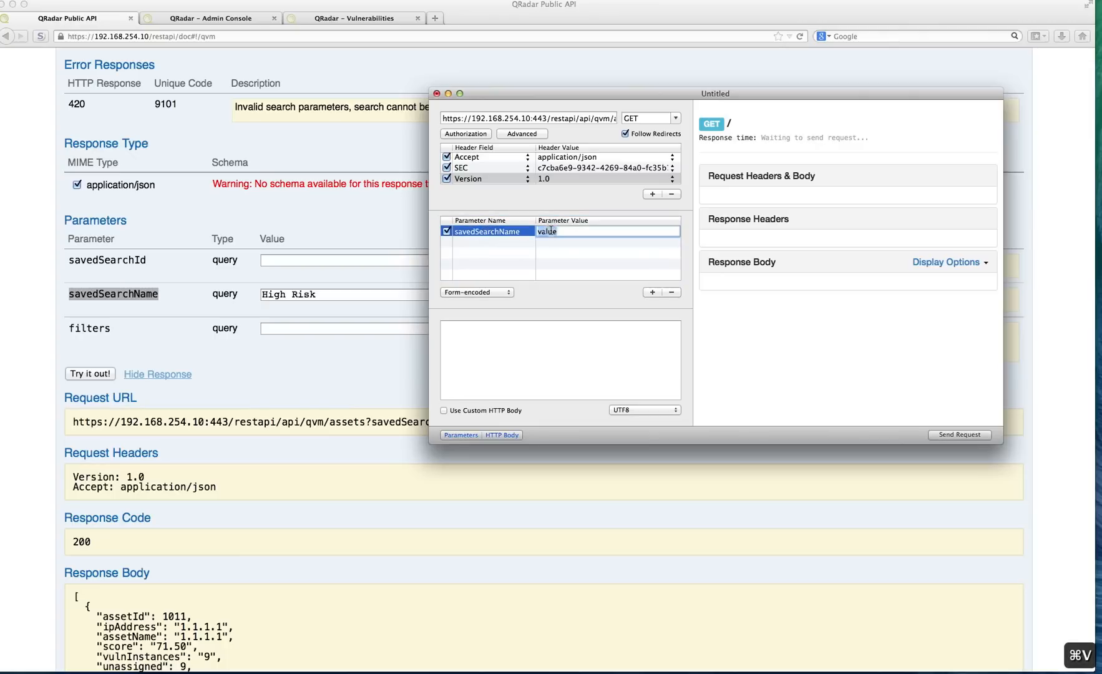
{"action": "type", "text": "High Risk"}
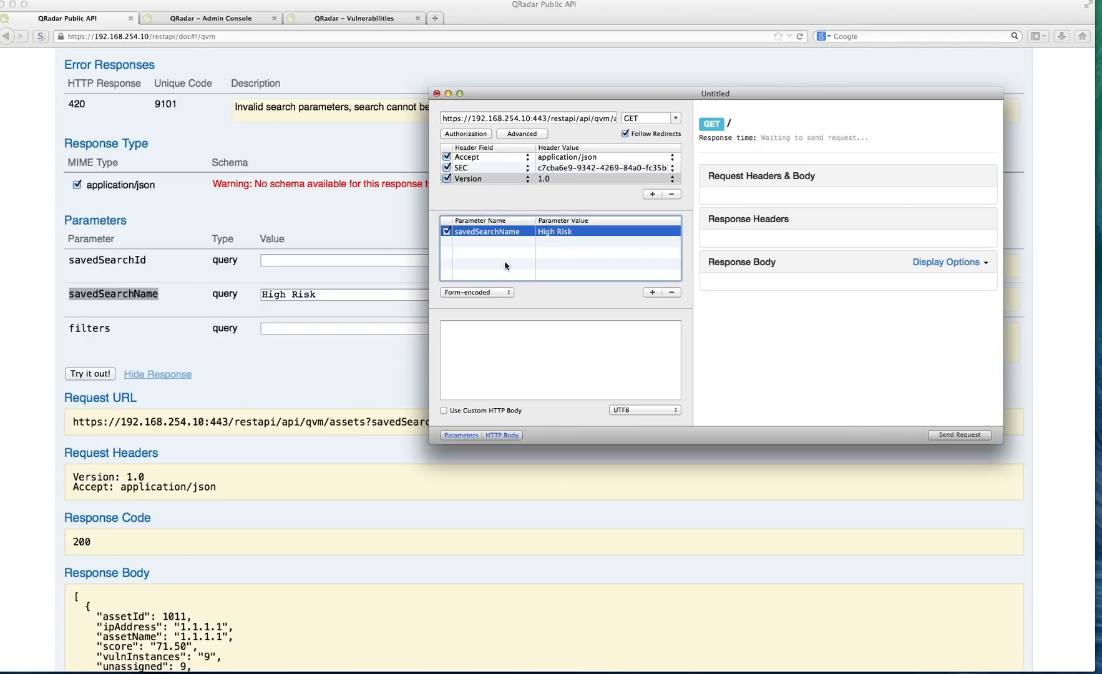
{"action": "mouse_move", "coordinate": [662, 195]}
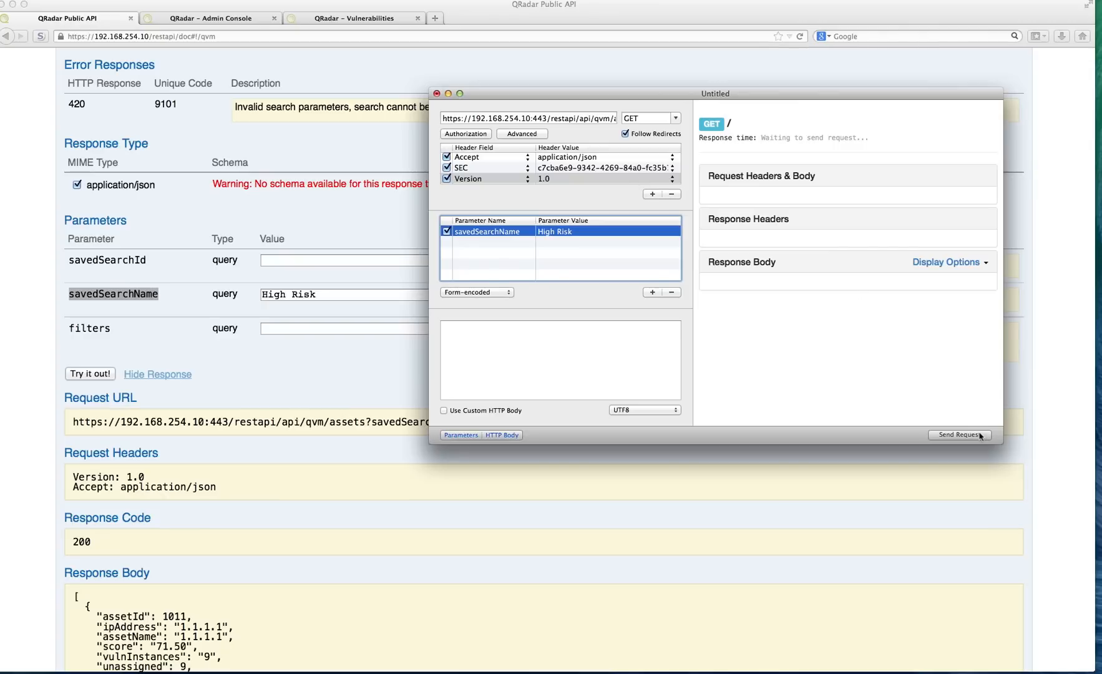
Send the GET request and review the 200 OK vulnerable-assets JSON response
{"action": "left_click", "coordinate": [959, 435]}
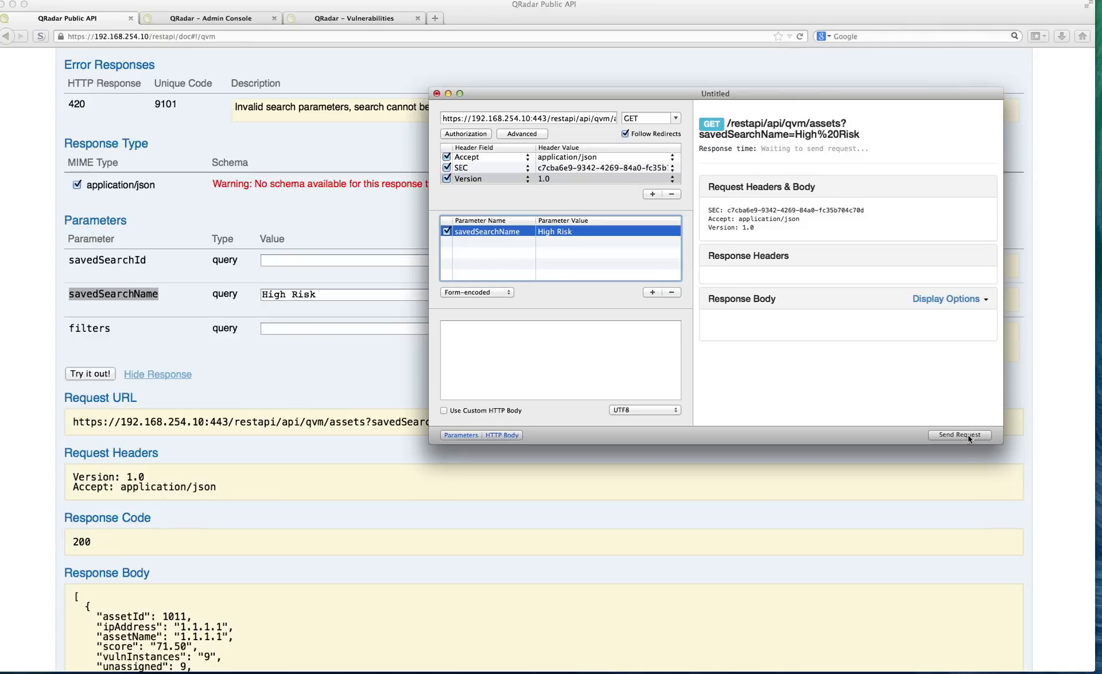
{"action": "left_click", "coordinate": [959, 434]}
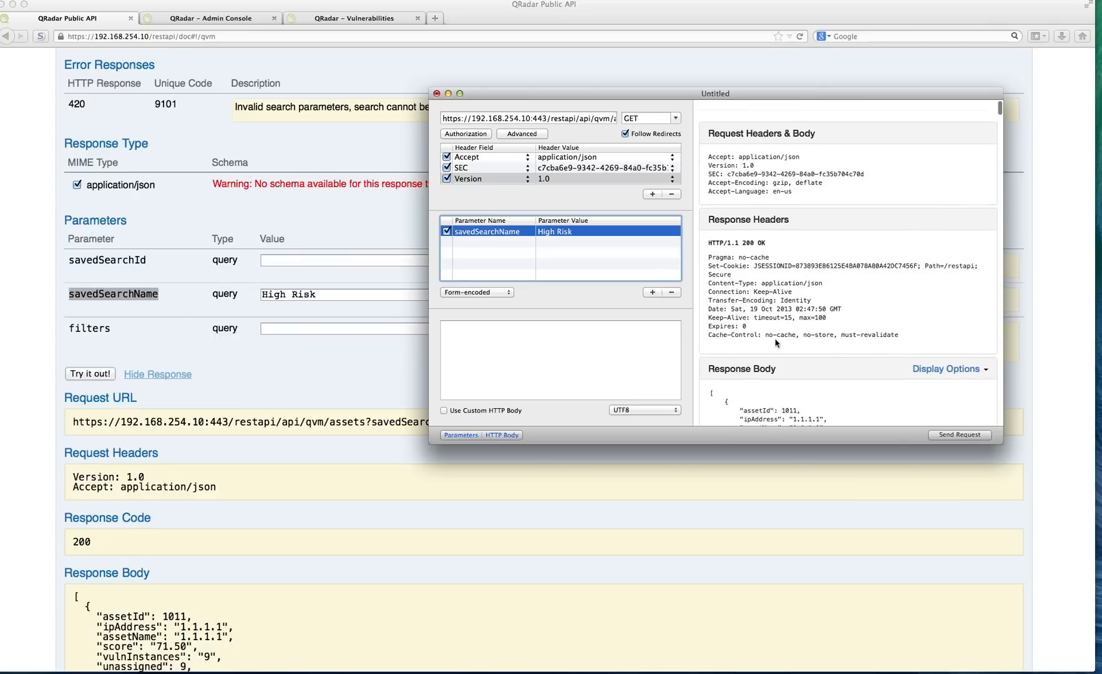
{"action": "scroll", "scroll_direction": "down", "scroll_amount": 3}
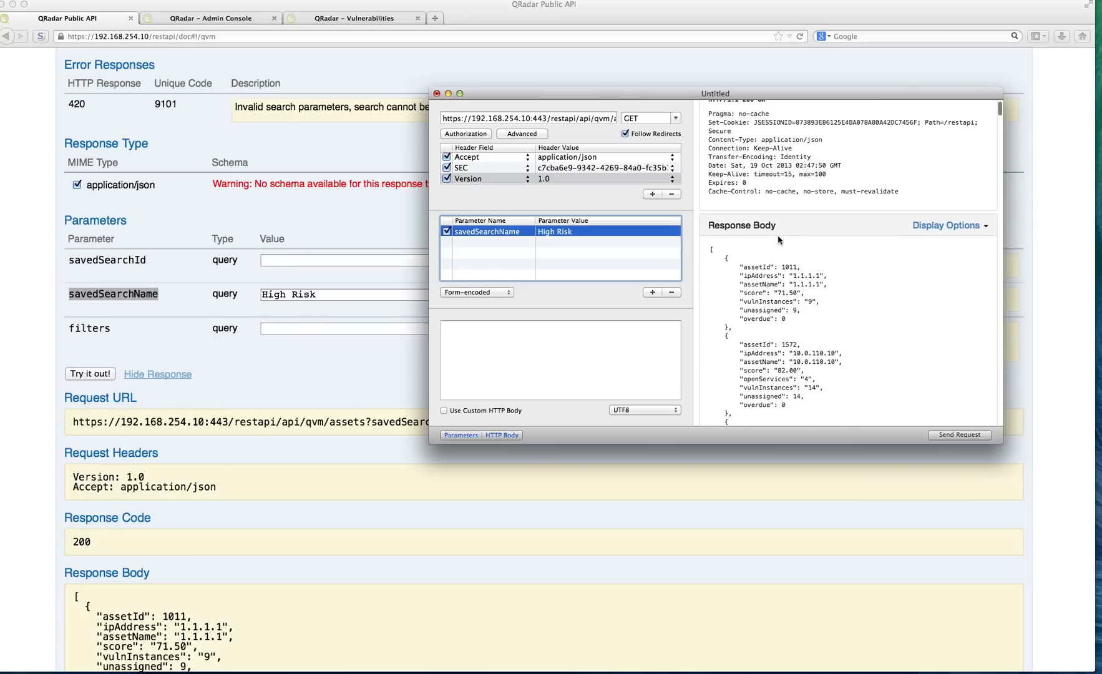
{"action": "scroll", "scroll_direction": "down", "scroll_amount": 3}
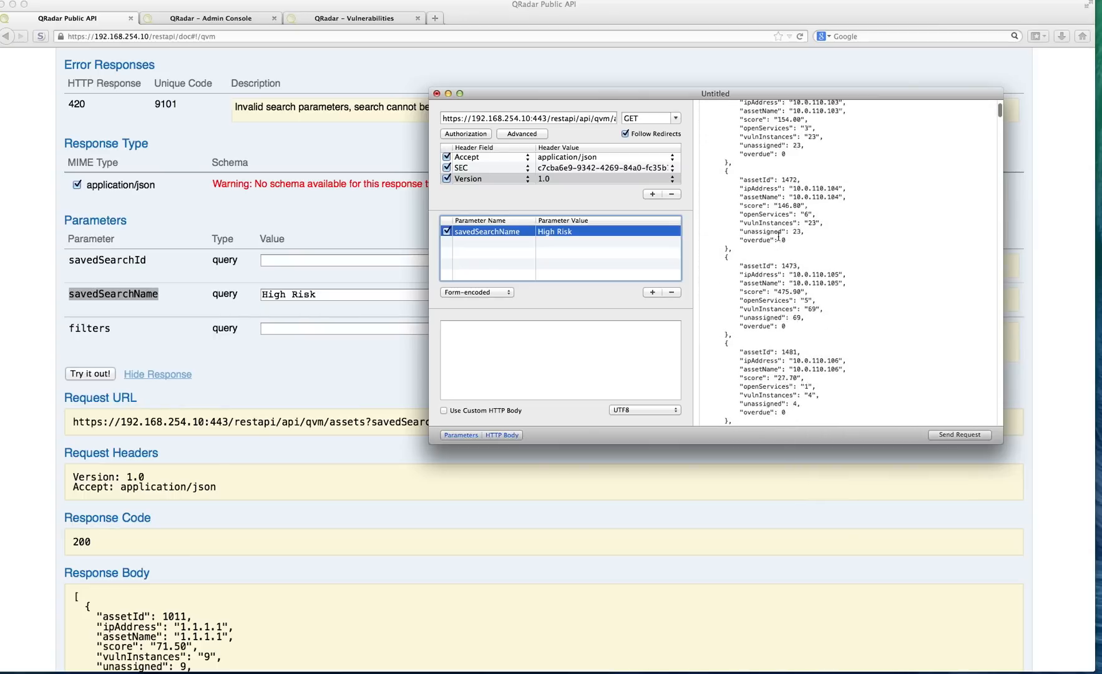
{"action": "left_click", "coordinate": [958, 434]}
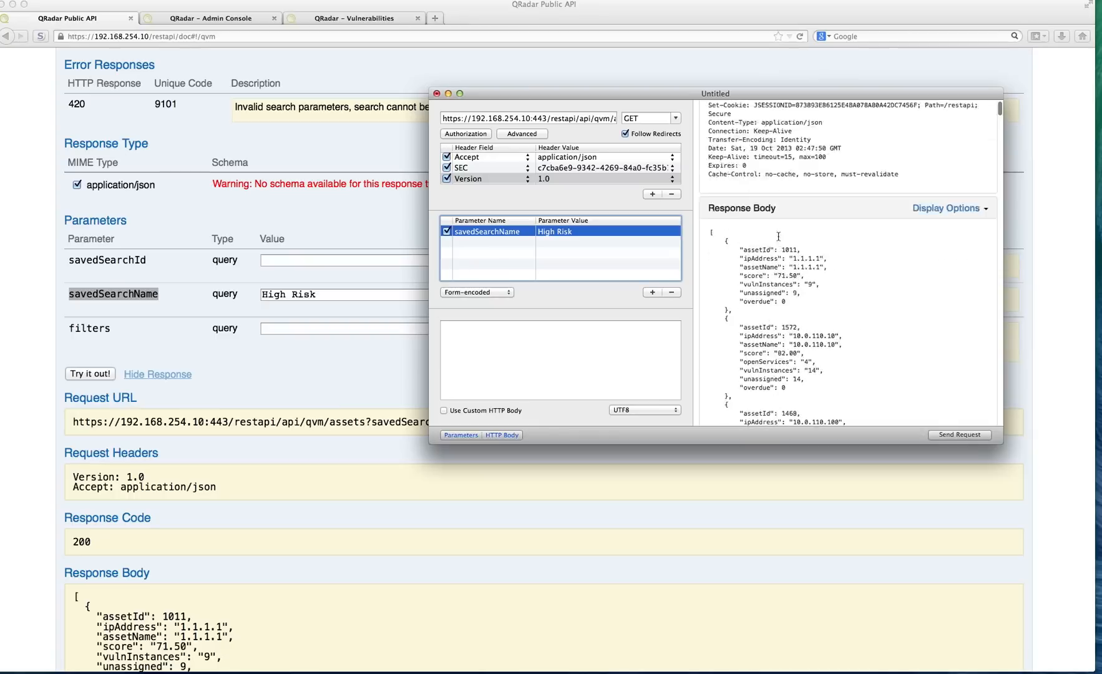
{"action": "left_click", "coordinate": [957, 434]}
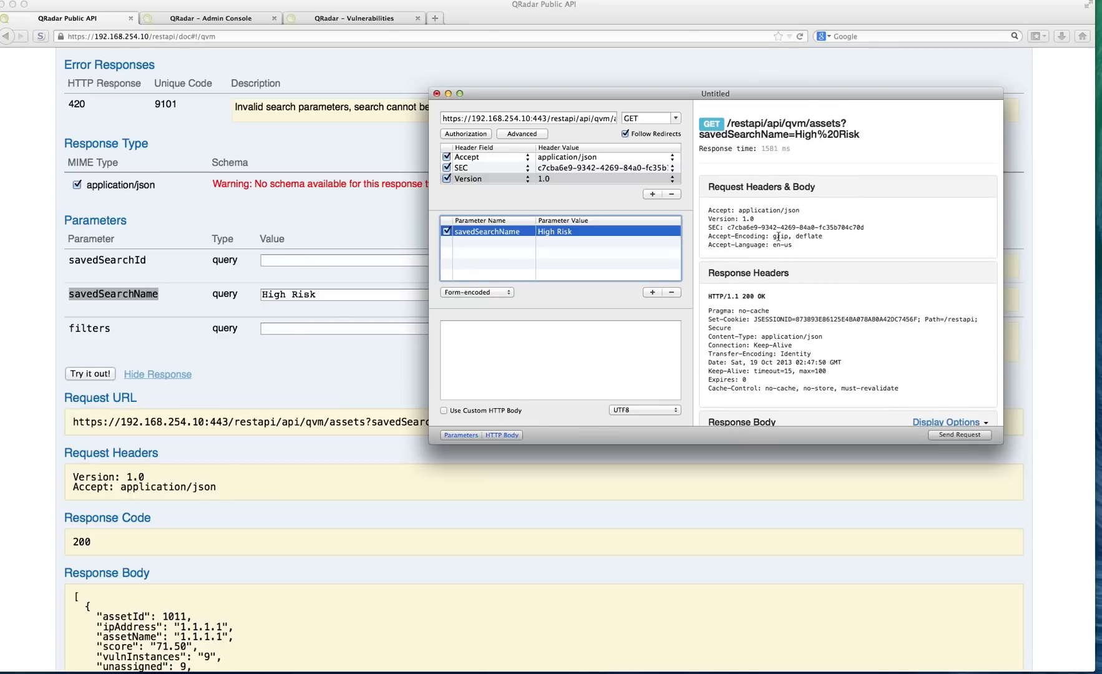